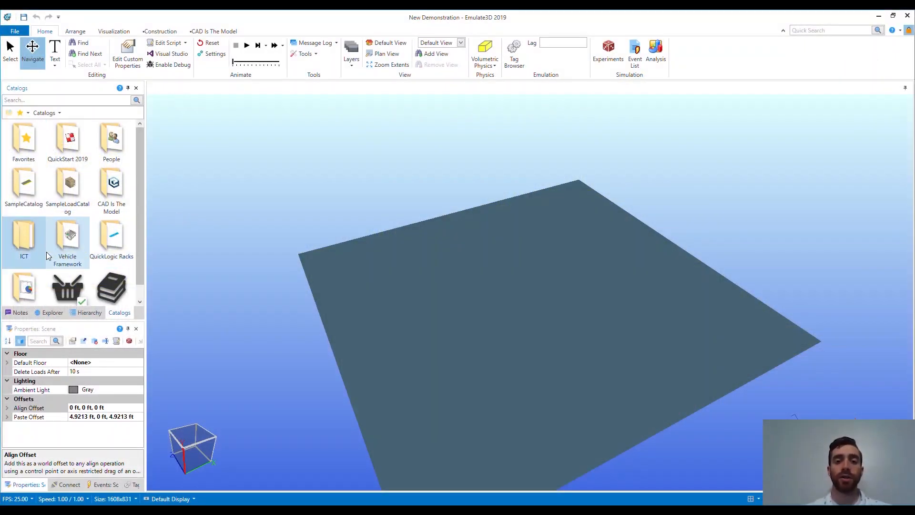
# Step: Browse the ICT catalogs through MagneMotion and Generic, settling on the iTRAK component catalog
pyautogui.doubleClick(23, 236)
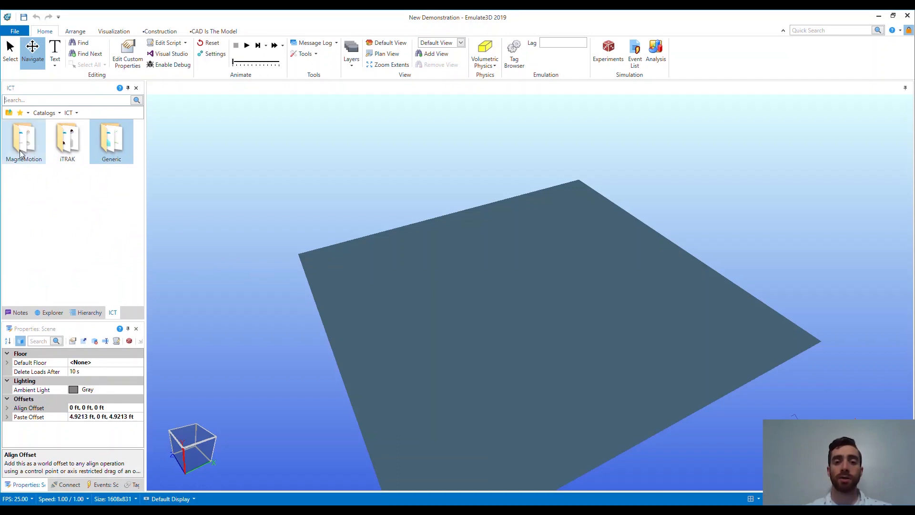
pyautogui.doubleClick(24, 140)
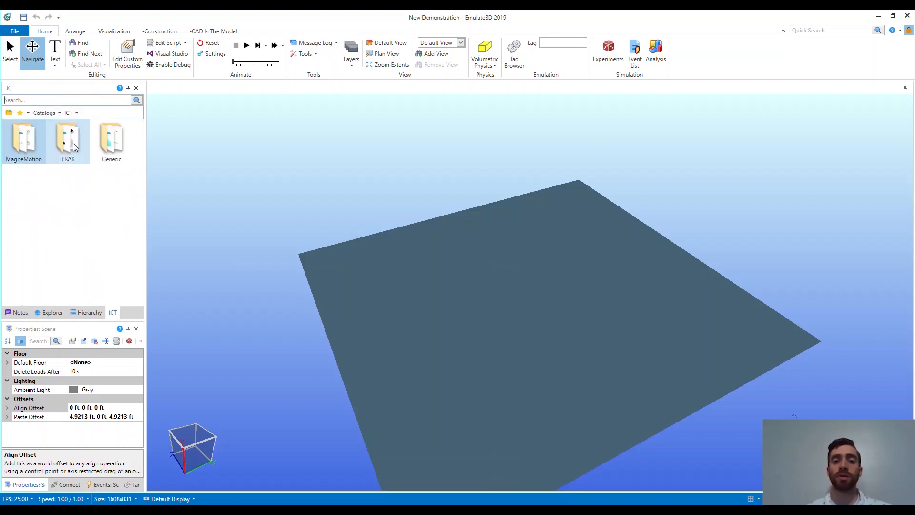
pyautogui.doubleClick(66, 141)
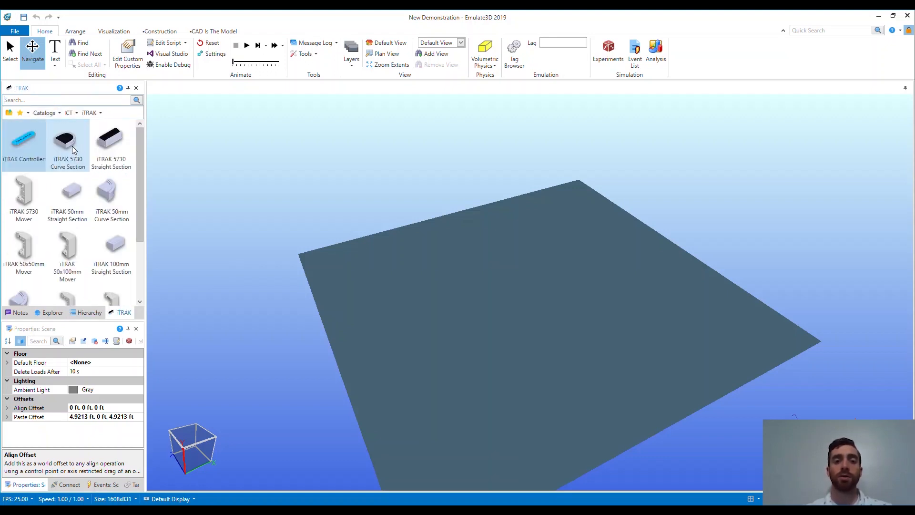
pyautogui.scroll(-3)
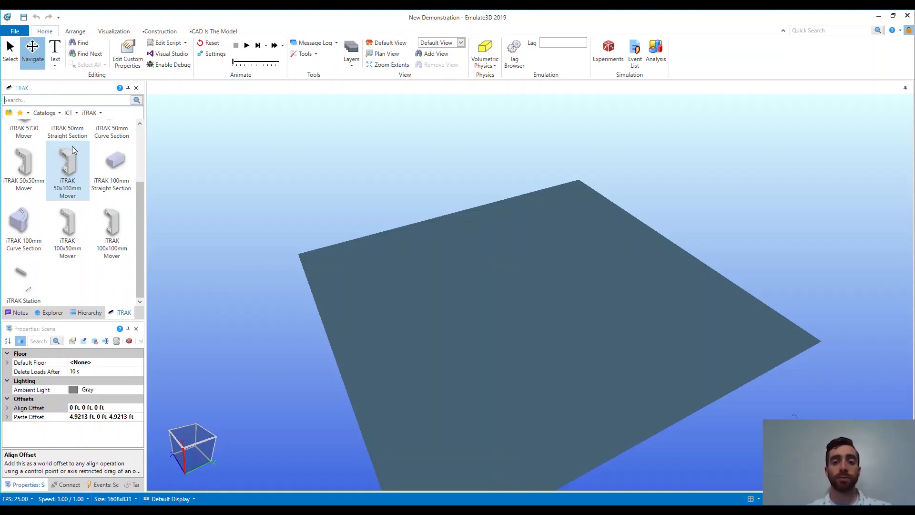
pyautogui.click(67, 112)
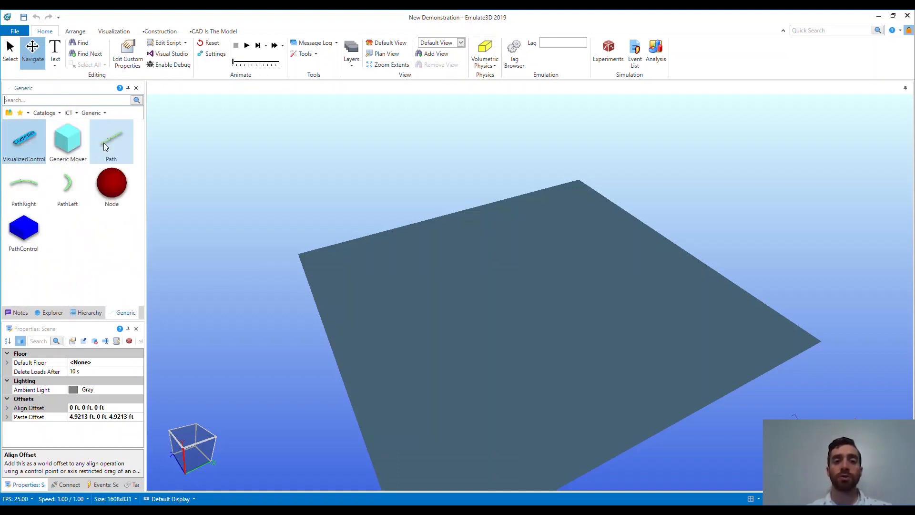
pyautogui.click(68, 113)
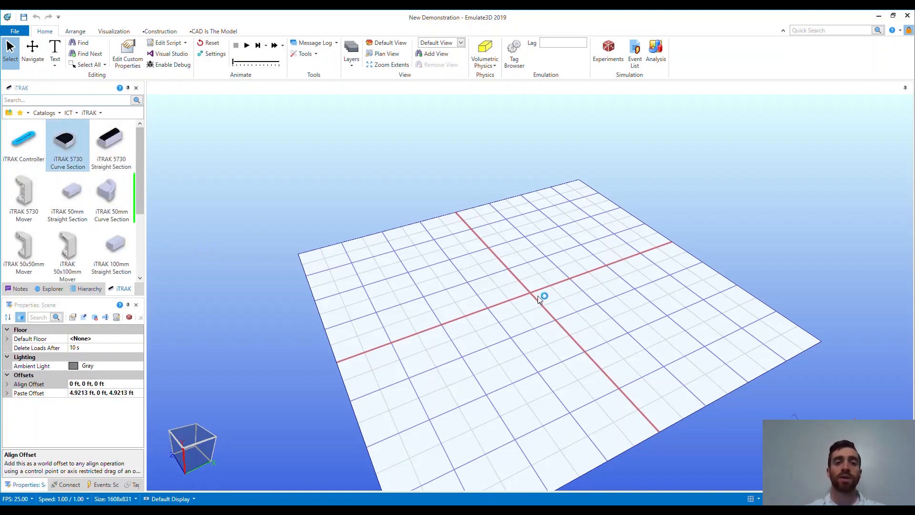
# Step: Place iTRAK 5730 curve and straight sections on the floor and snap them into a closed oval
pyautogui.click(542, 295)
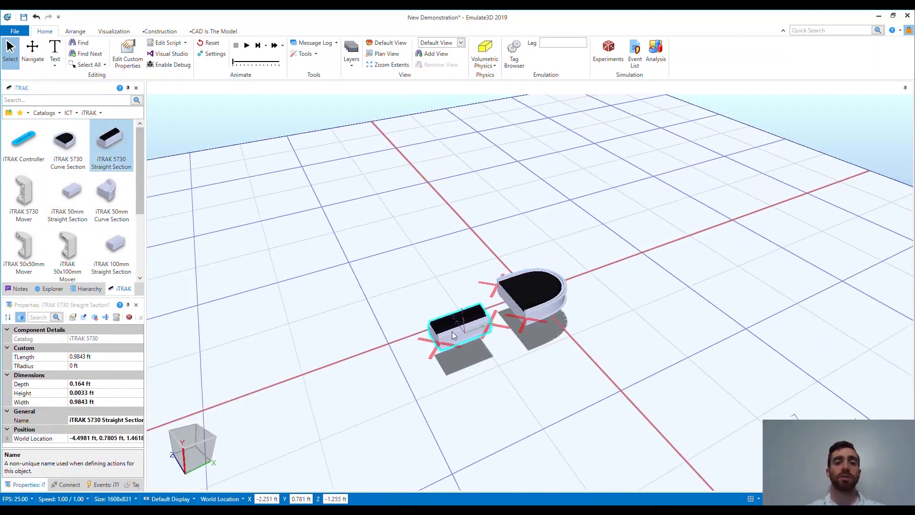
pyautogui.moveTo(458, 330); pyautogui.dragTo(478, 291)
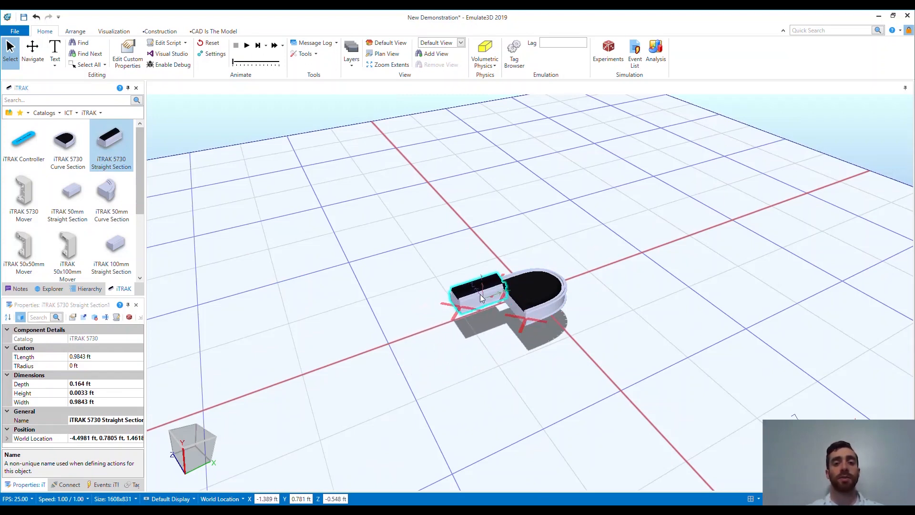
pyautogui.moveTo(479, 291); pyautogui.dragTo(495, 336)
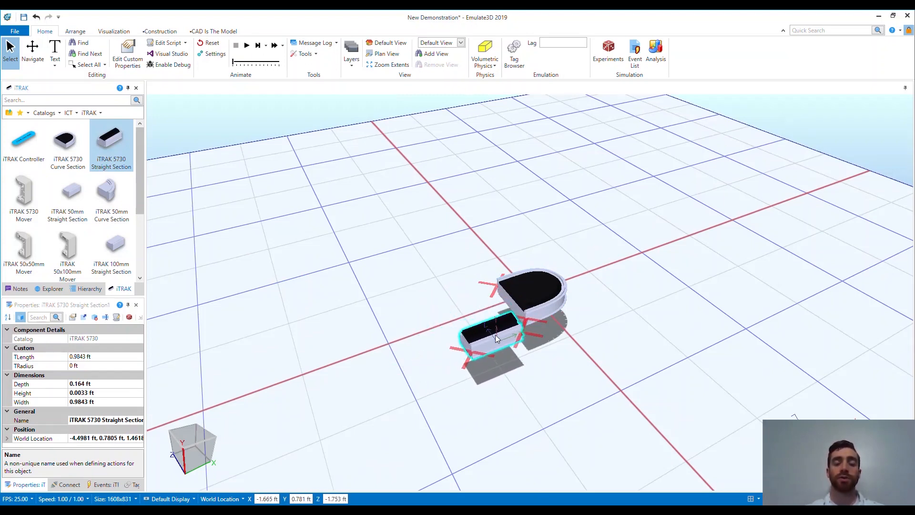
pyautogui.moveTo(495, 336); pyautogui.dragTo(496, 313)
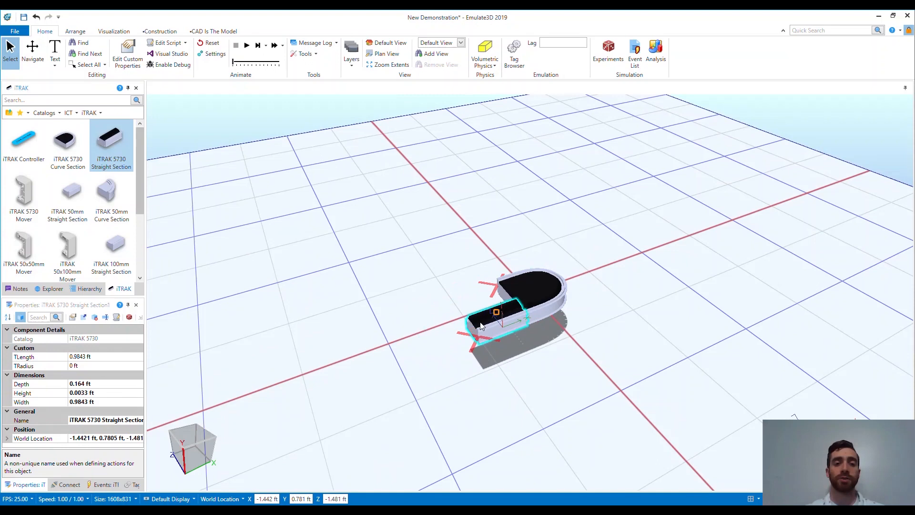
pyautogui.moveTo(496, 312); pyautogui.dragTo(446, 339)
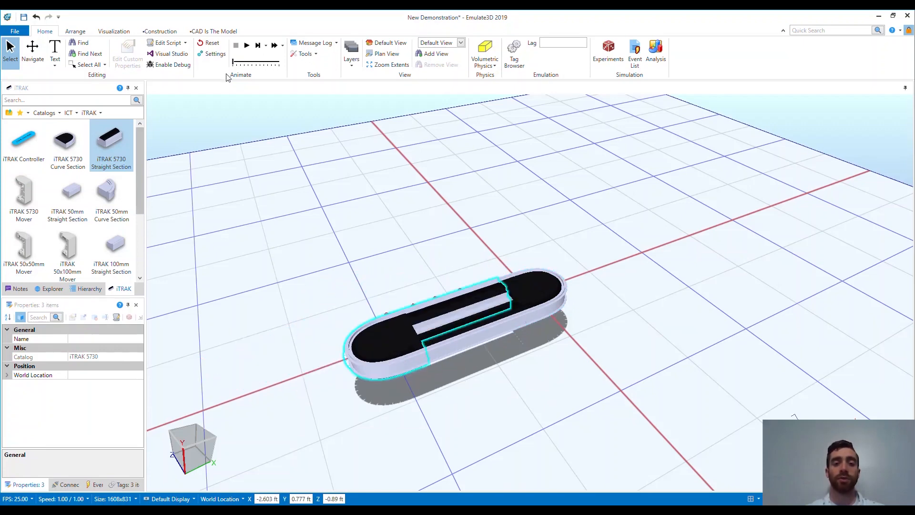
pyautogui.click(23, 140)
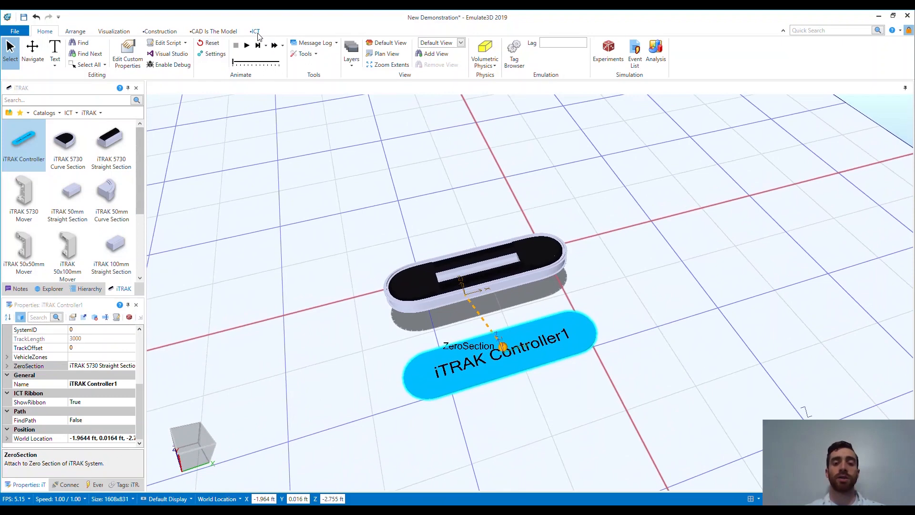
# Step: Show the ICT controller options for the iTRAK controller linked to the zero section
pyautogui.click(255, 30)
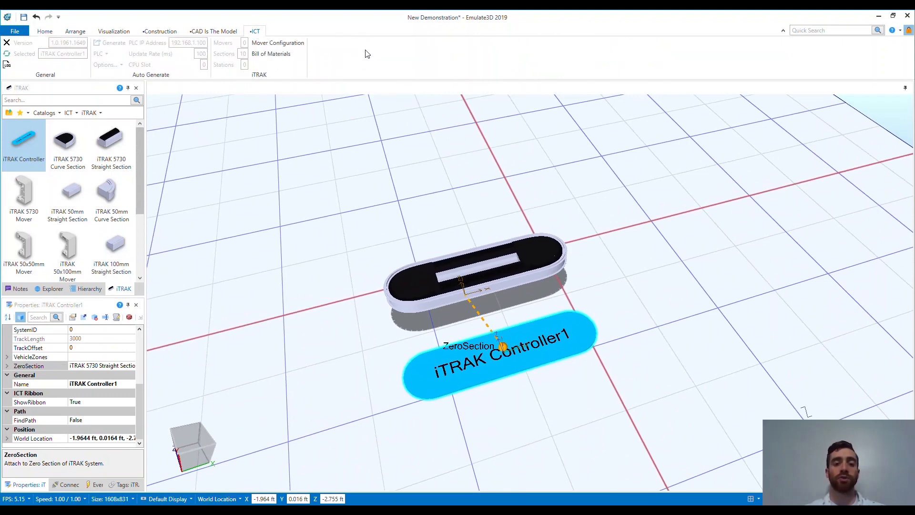
pyautogui.click(24, 196)
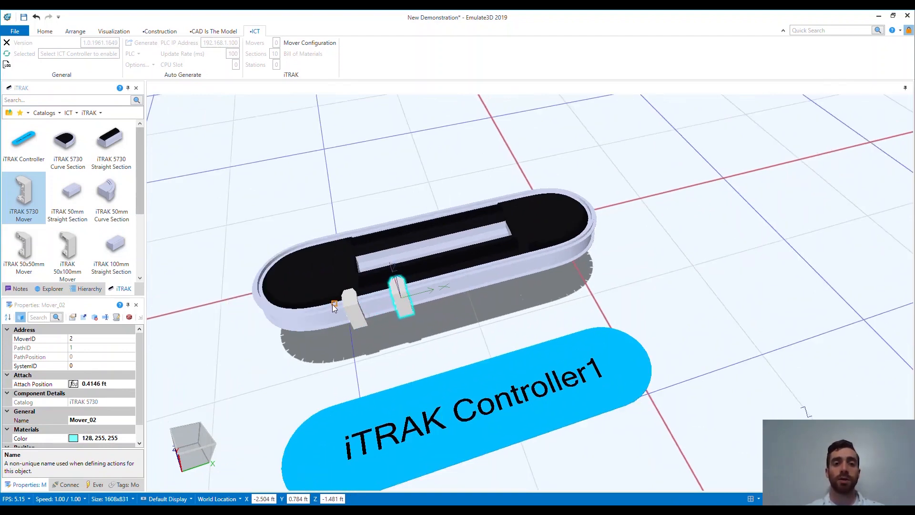
# Step: Add ten movers to the oval track through iTRAK Controller1's Mover Configuration
pyautogui.click(346, 306)
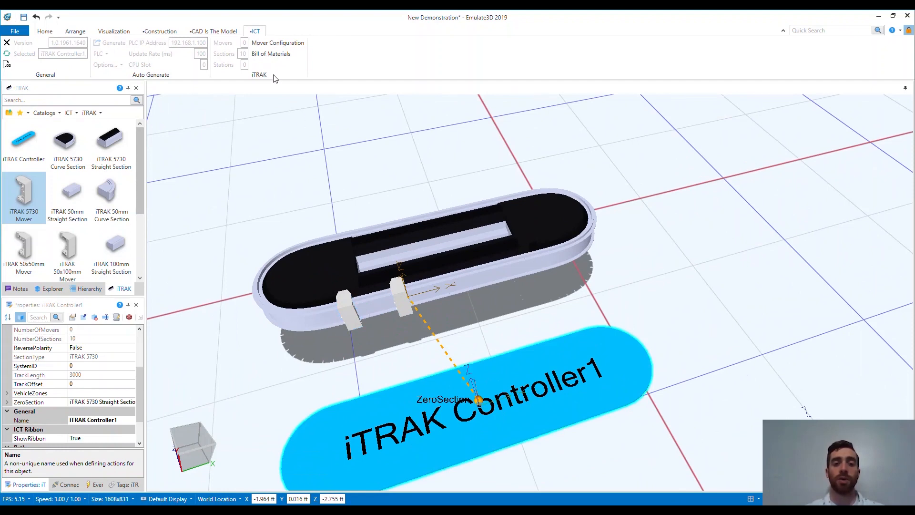
pyautogui.click(277, 43)
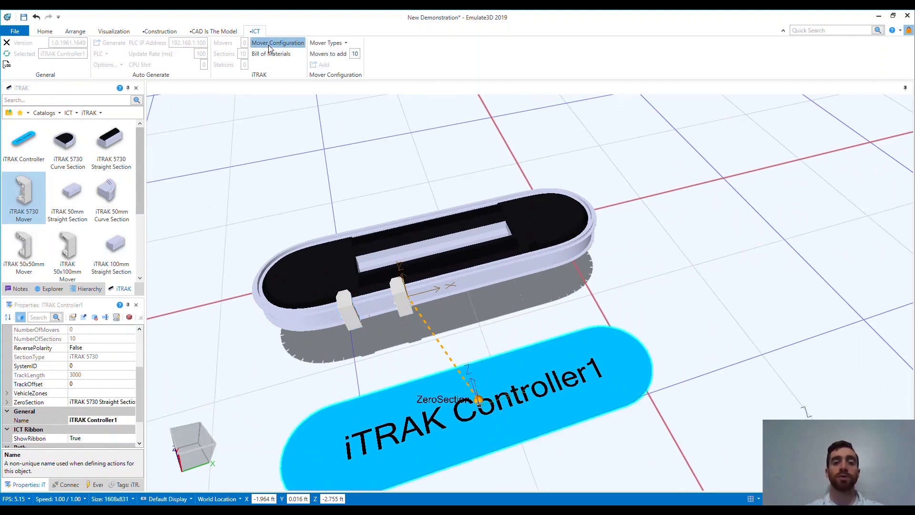
pyautogui.click(326, 43)
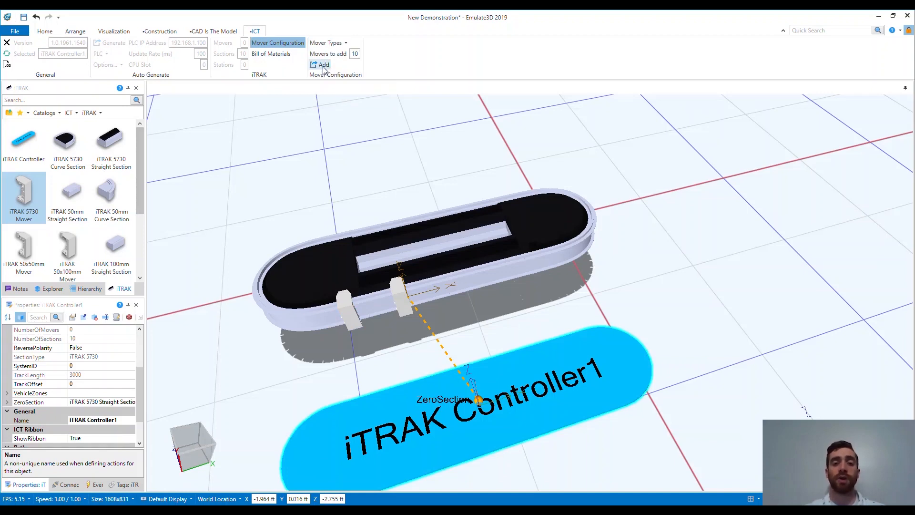
pyautogui.click(323, 63)
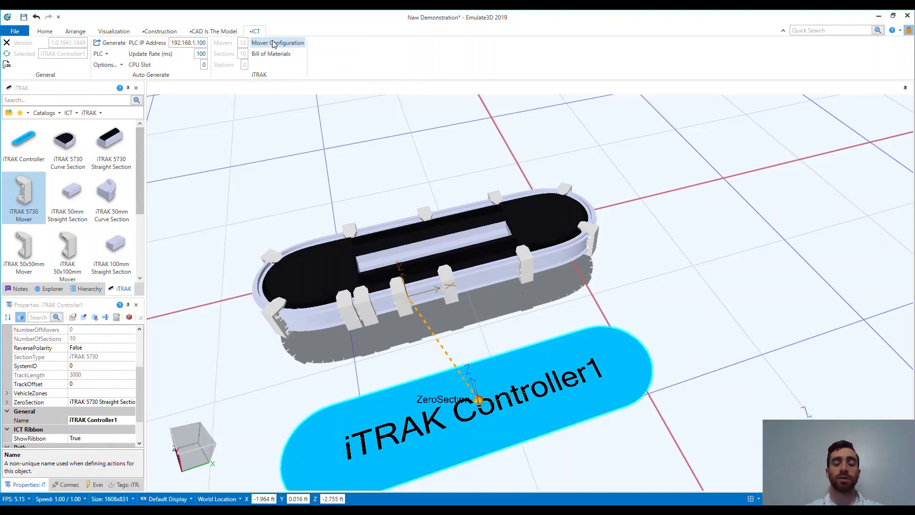
pyautogui.scroll(-3)
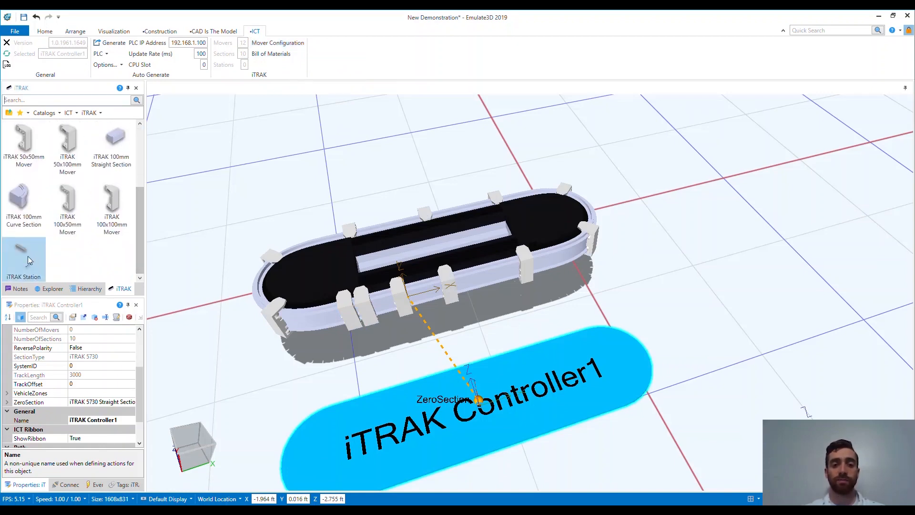
# Step: Place an iTRAK Station on the track and set its NextTargetID value
pyautogui.click(385, 297)
pyautogui.write('1')
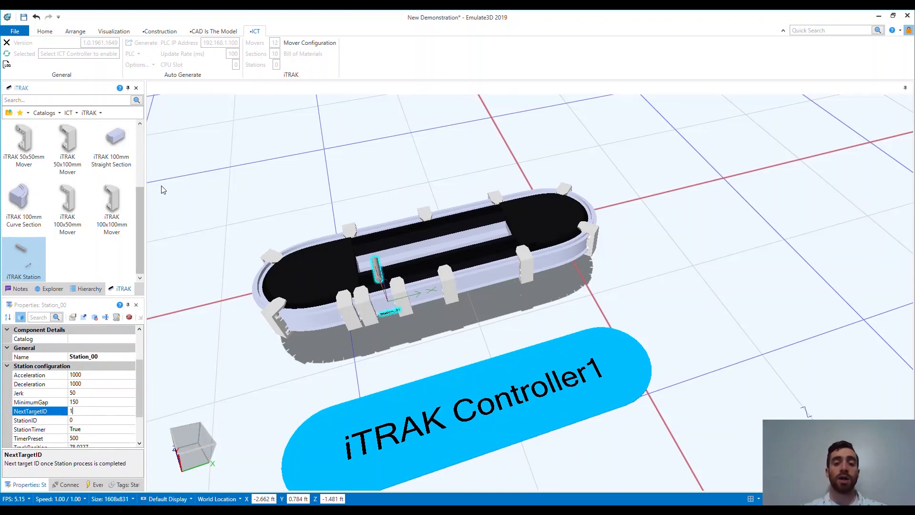
pyautogui.click(45, 31)
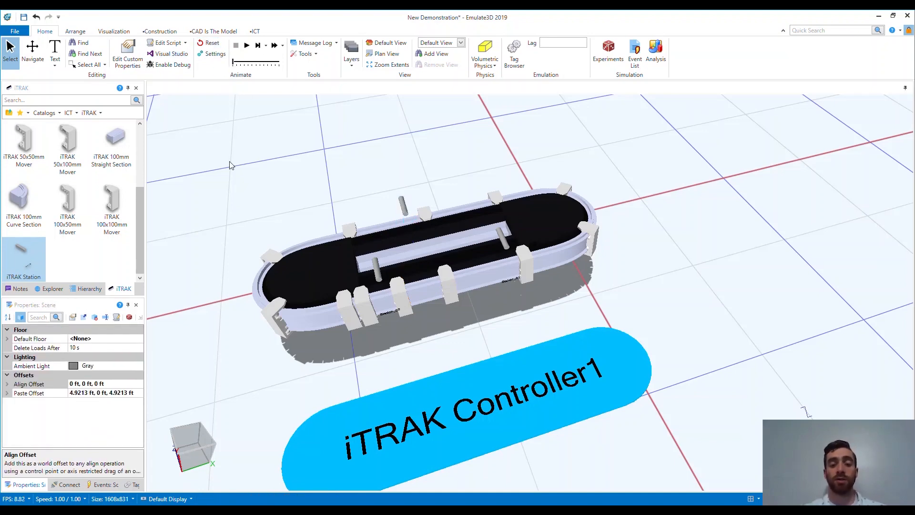
pyautogui.moveTo(254, 192)
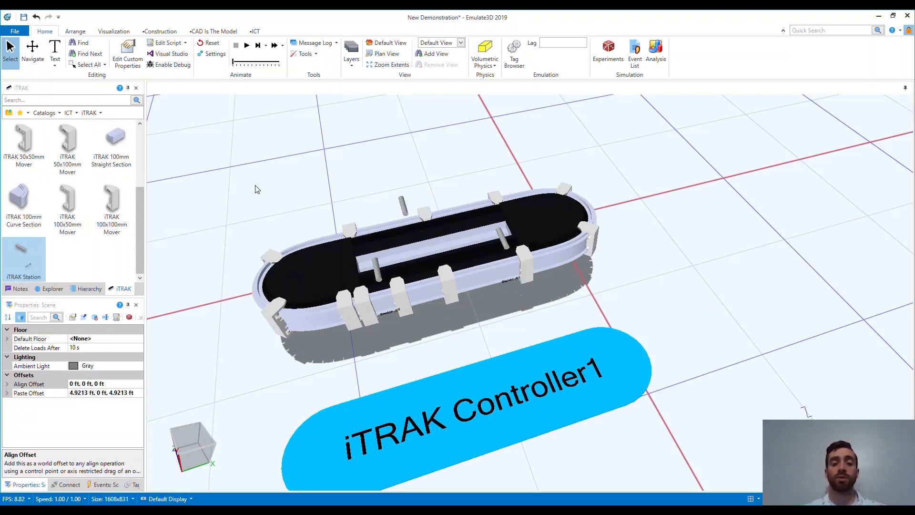
pyautogui.moveTo(253, 187)
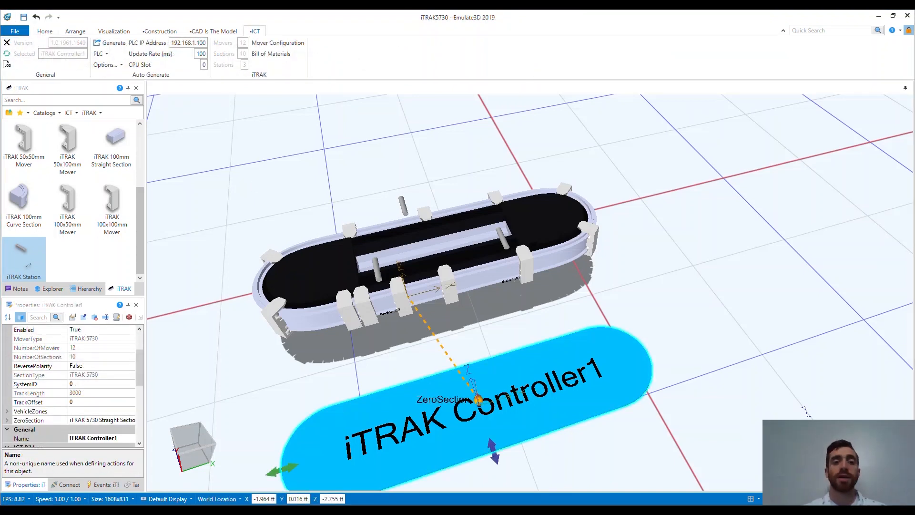
pyautogui.click(446, 388)
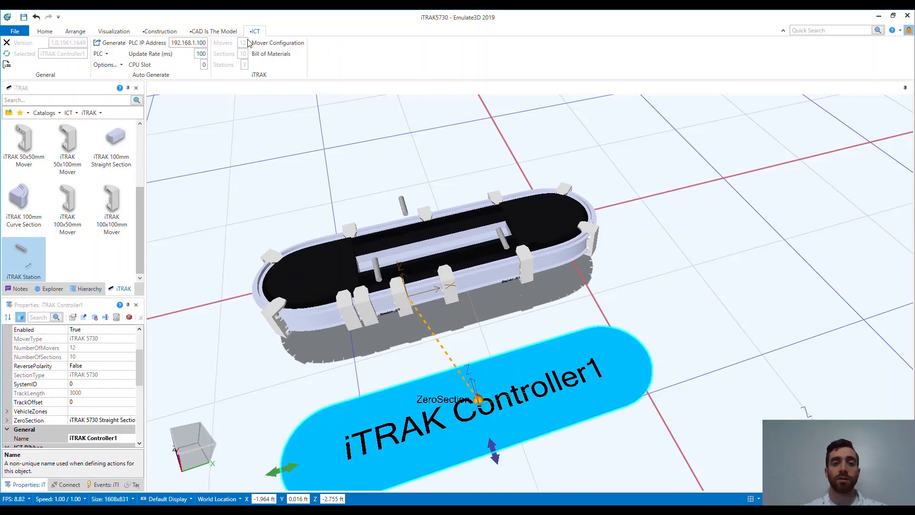
pyautogui.click(102, 54)
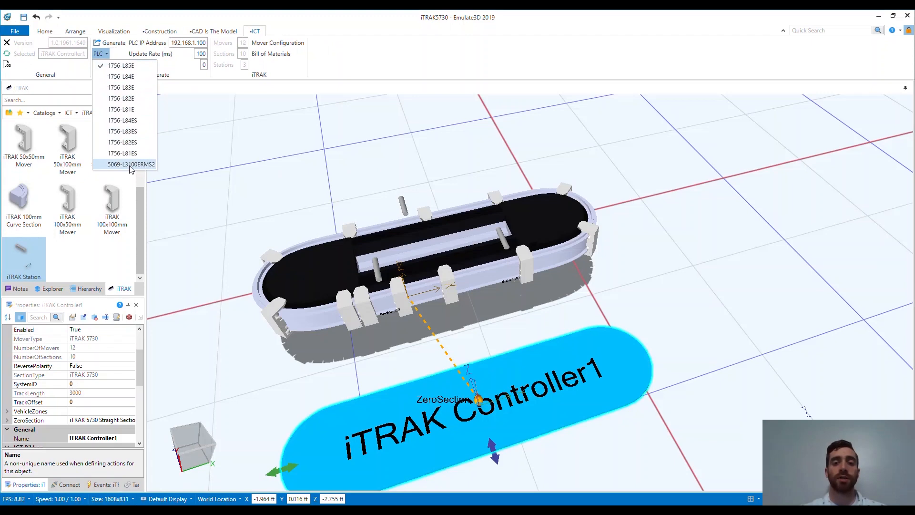
pyautogui.click(129, 164)
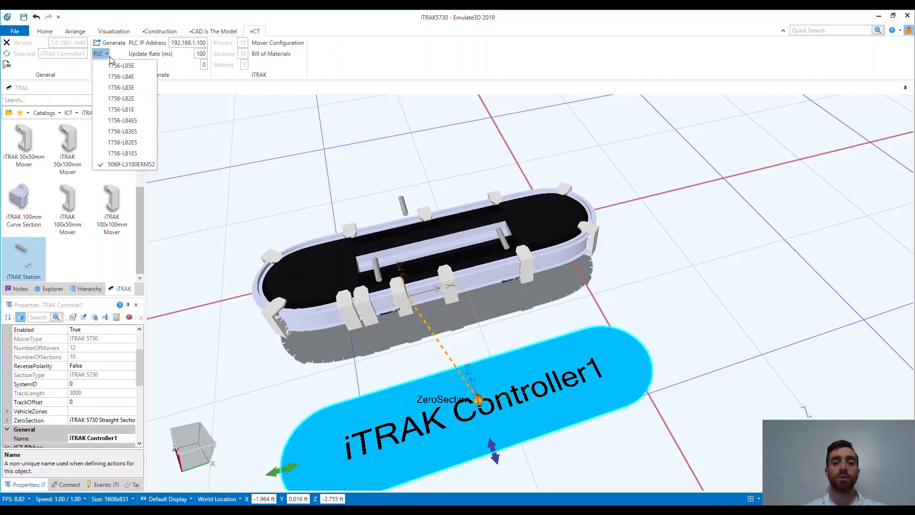
pyautogui.click(107, 64)
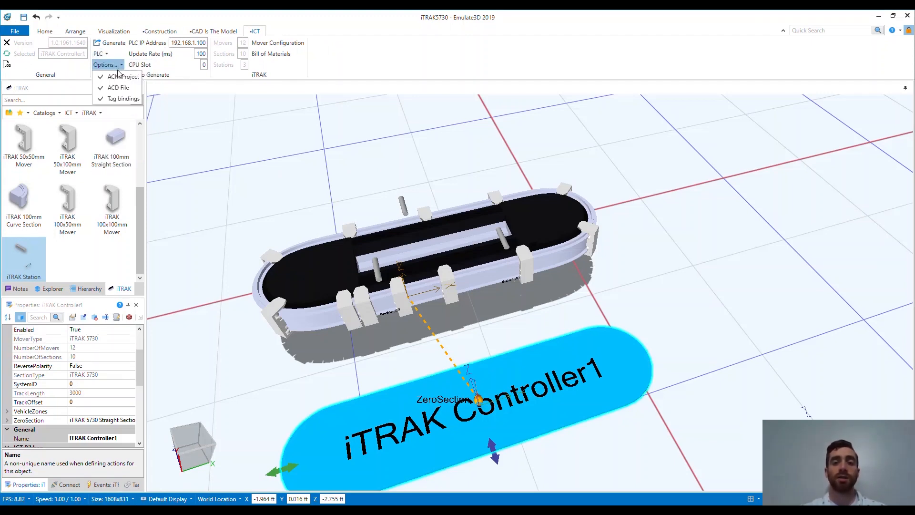
pyautogui.moveTo(119, 88)
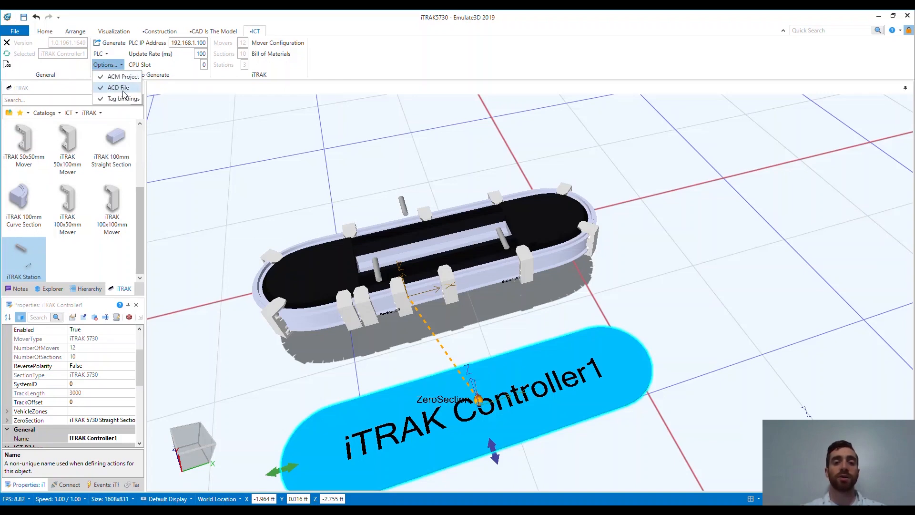
pyautogui.moveTo(123, 99)
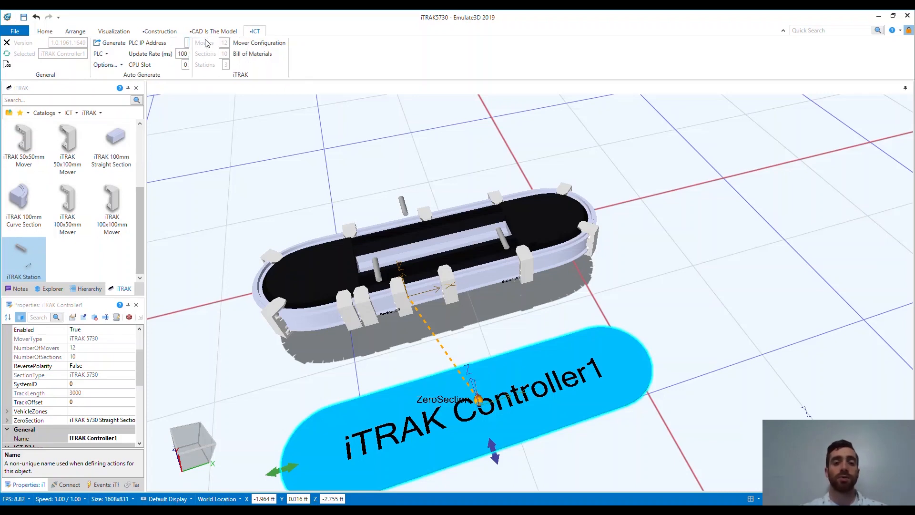
pyautogui.write('192.168.')
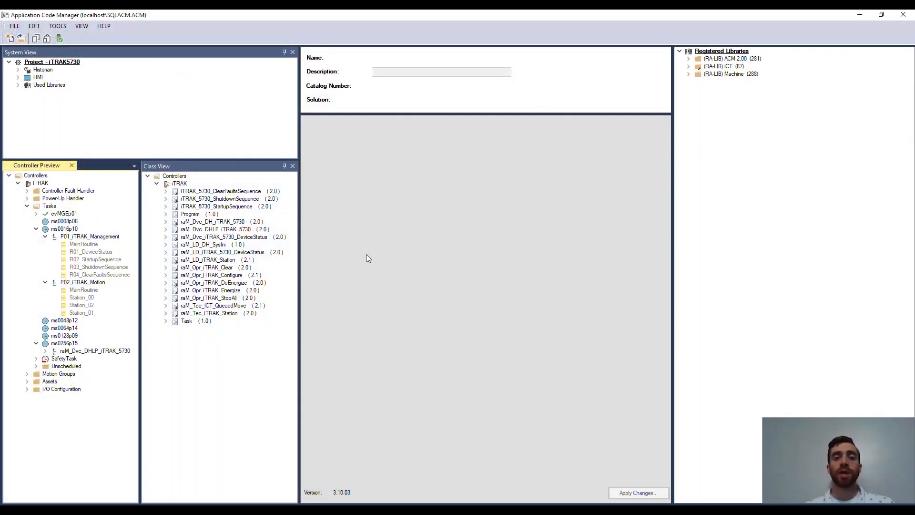
pyautogui.moveTo(368, 261)
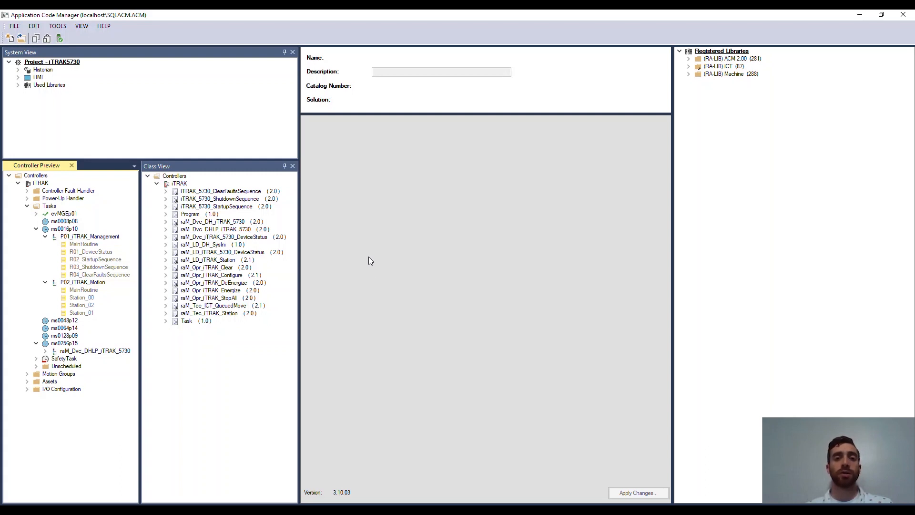
pyautogui.moveTo(53, 171)
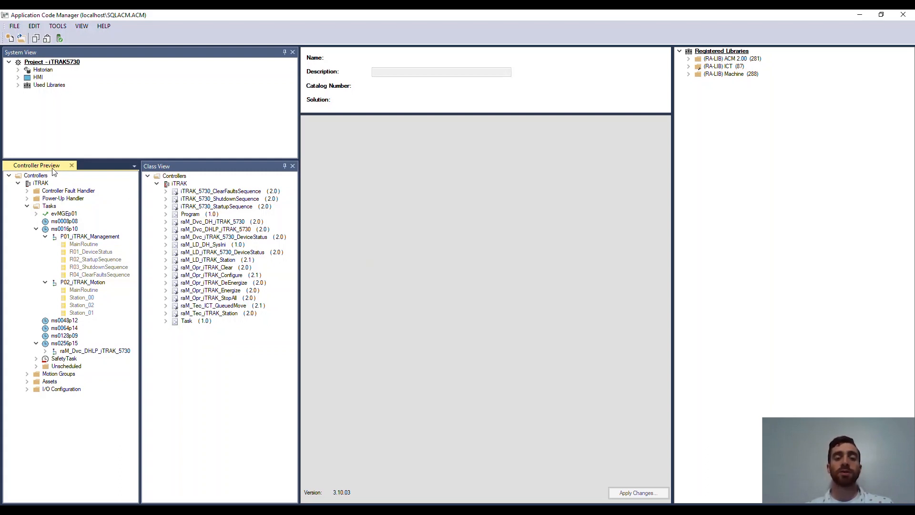
pyautogui.moveTo(76, 305)
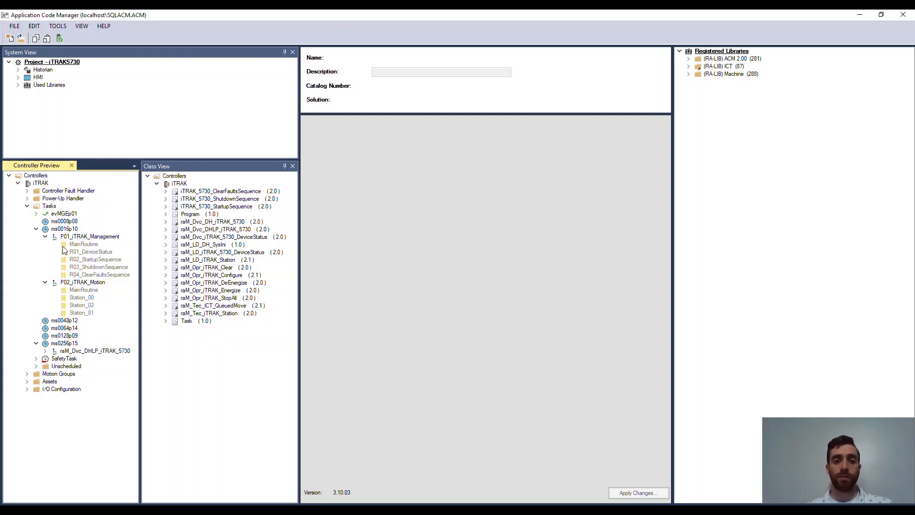
pyautogui.moveTo(37, 186)
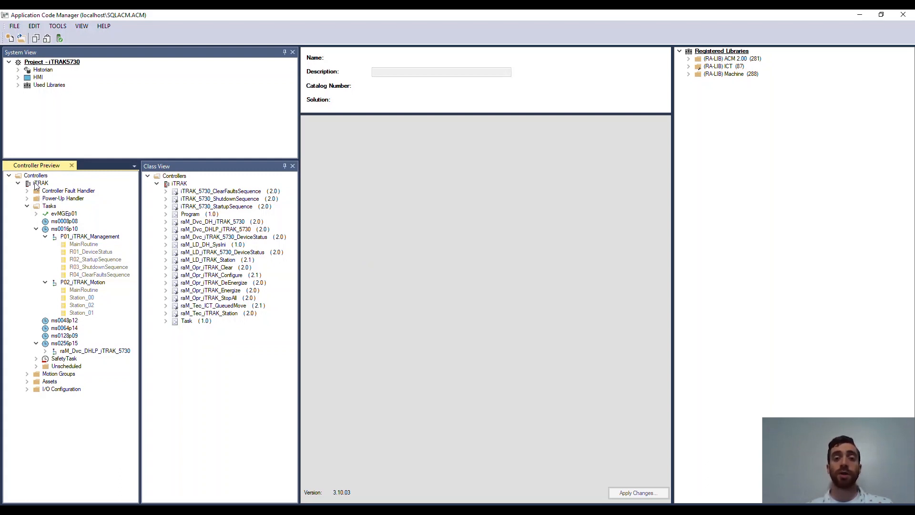
pyautogui.click(41, 183)
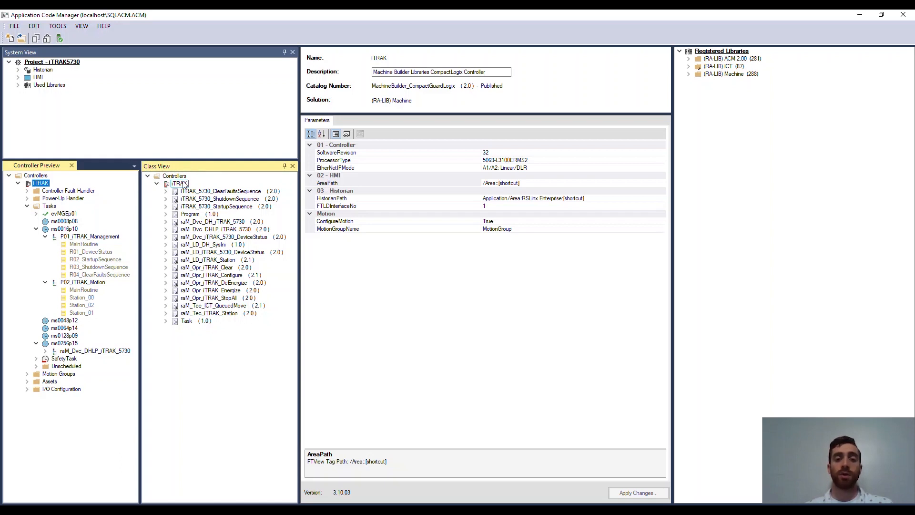
pyautogui.click(180, 183)
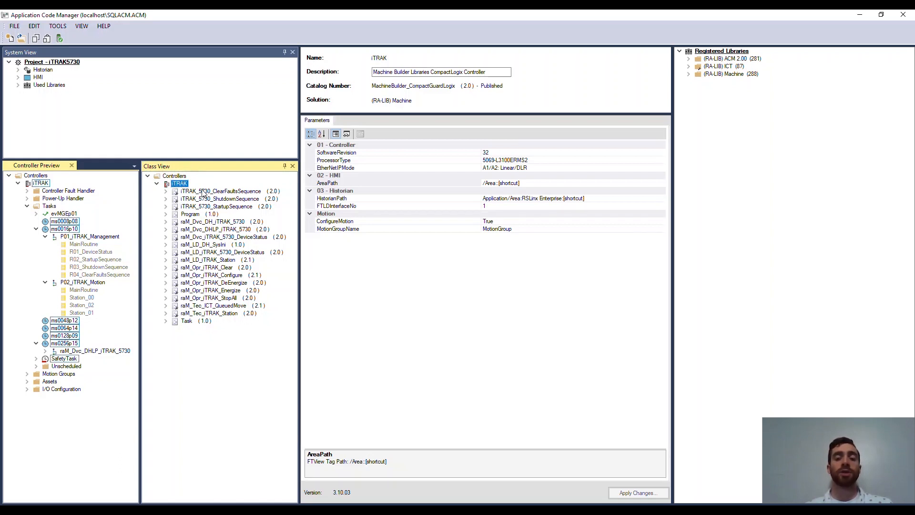
pyautogui.click(220, 190)
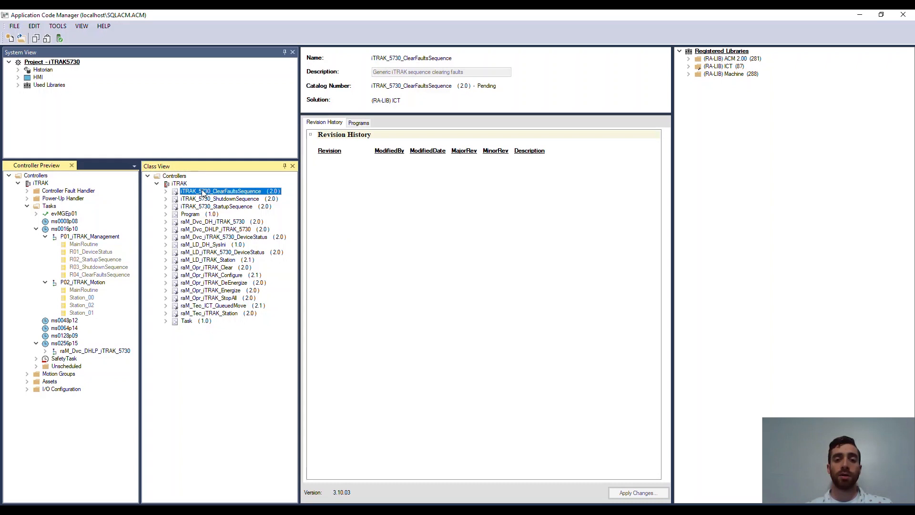
pyautogui.click(220, 221)
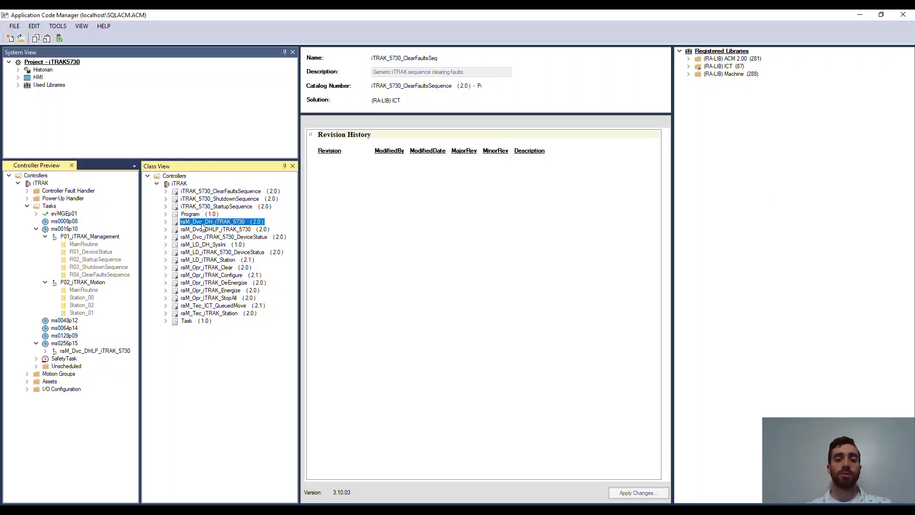
pyautogui.click(222, 221)
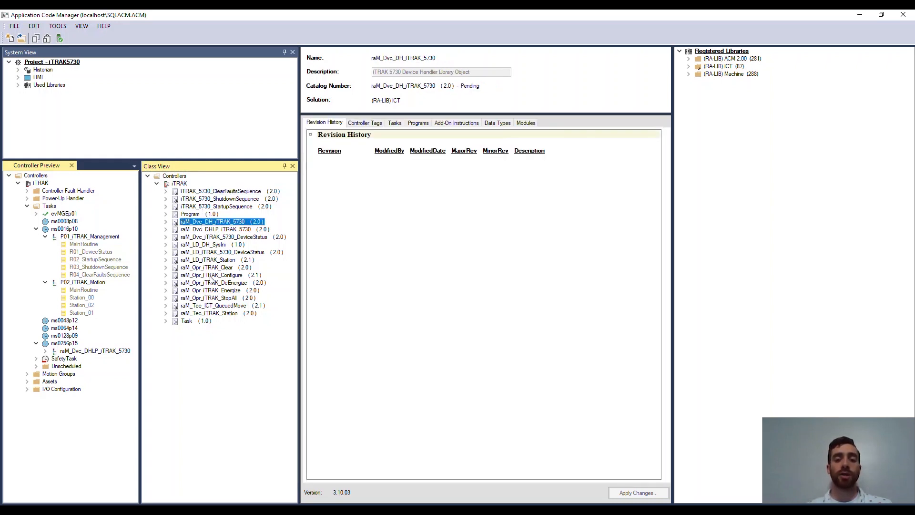
pyautogui.click(212, 274)
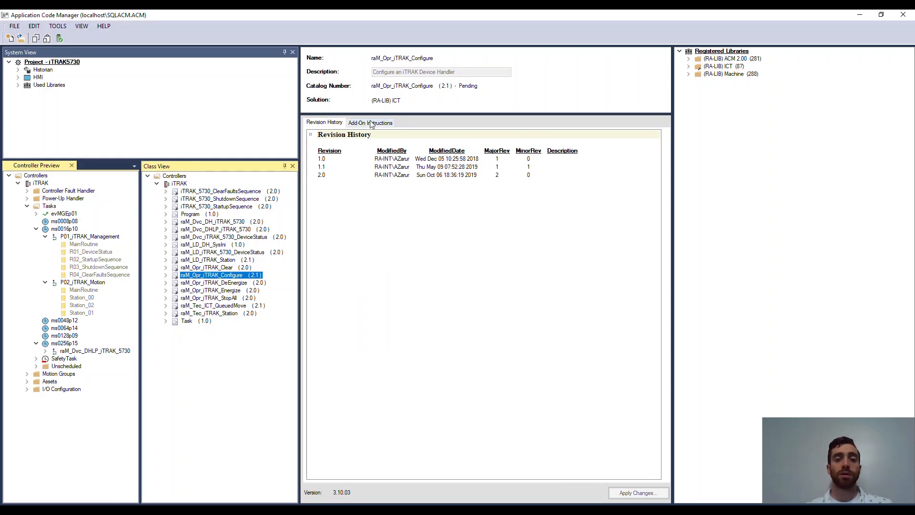
pyautogui.click(370, 122)
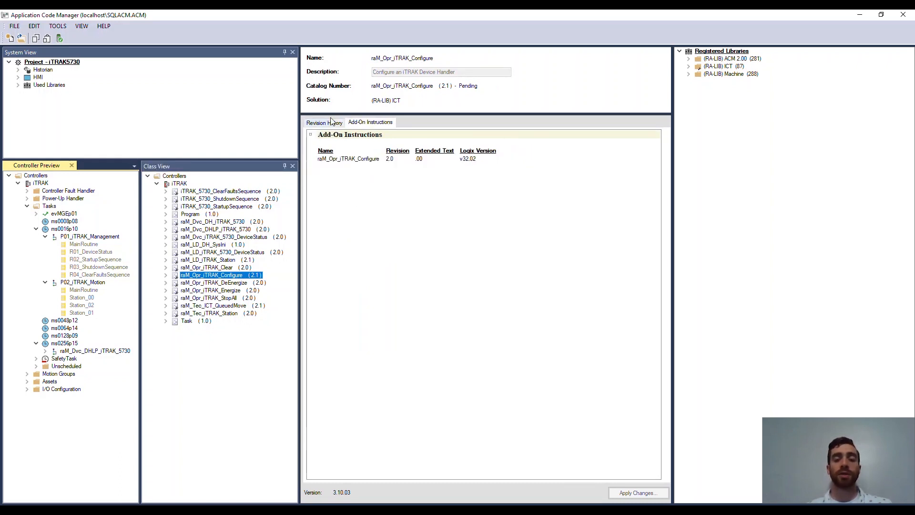
pyautogui.click(324, 122)
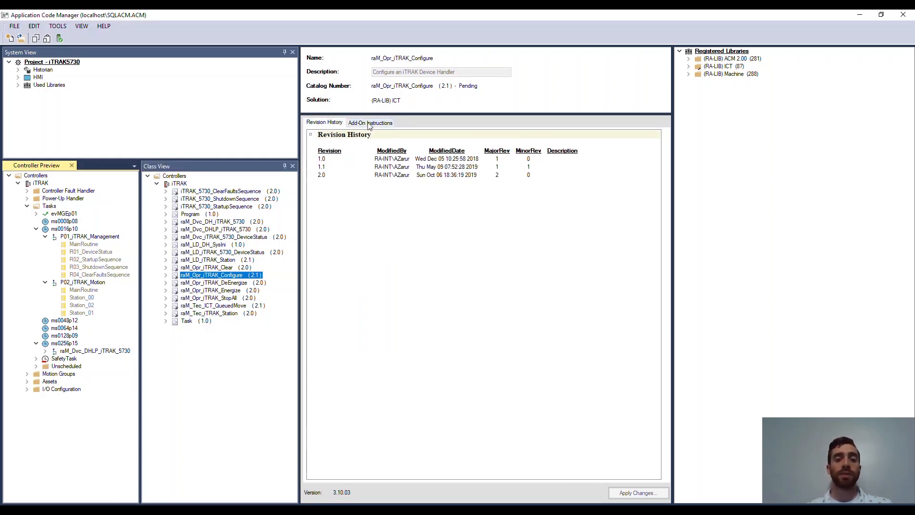
pyautogui.click(370, 123)
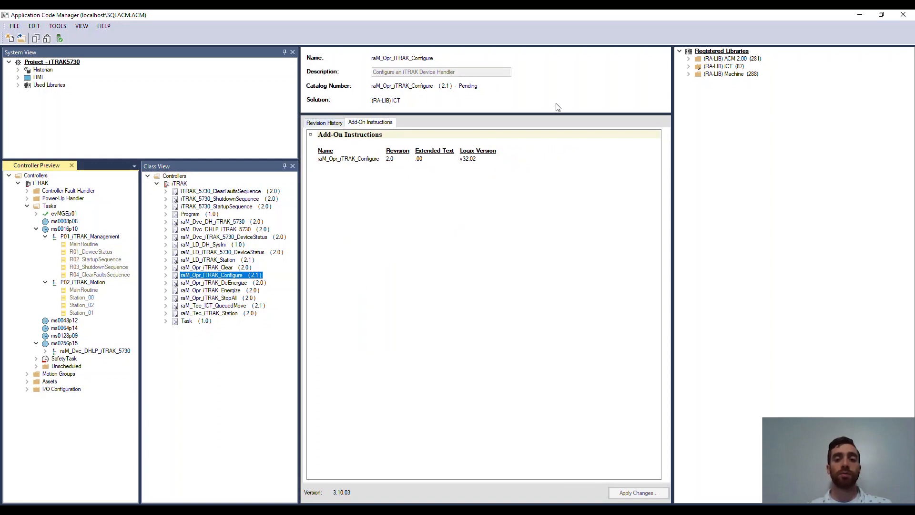
pyautogui.click(730, 59)
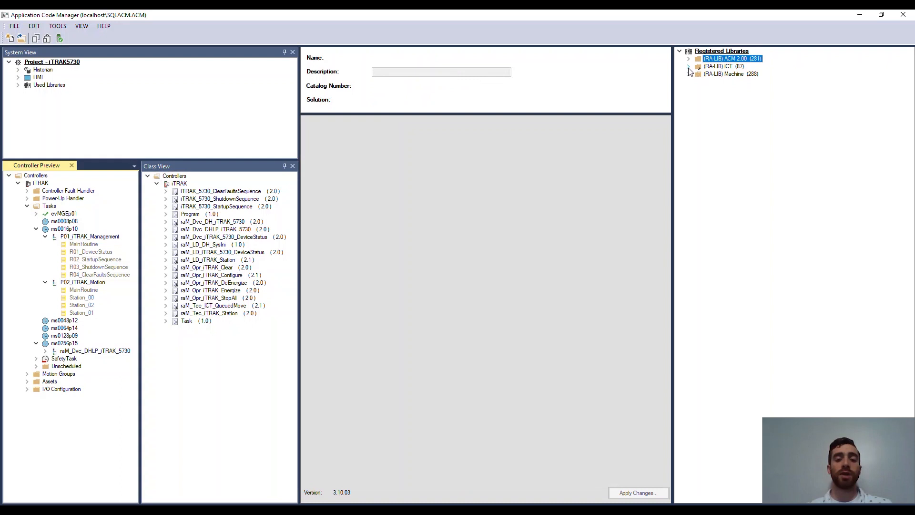
# Step: Expand the (RA-LIB) ICT library's Device, Control Asset and DesignPattern categories
pyautogui.click(689, 66)
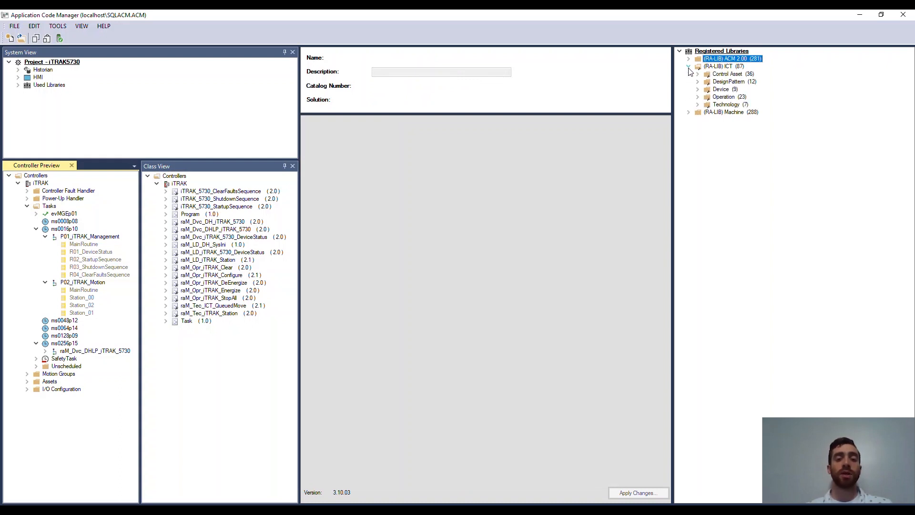
pyautogui.click(728, 66)
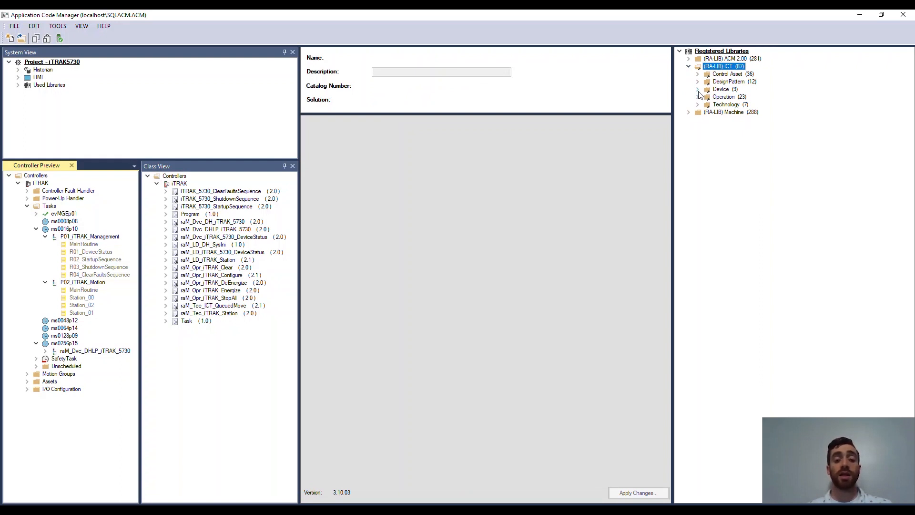
pyautogui.click(698, 89)
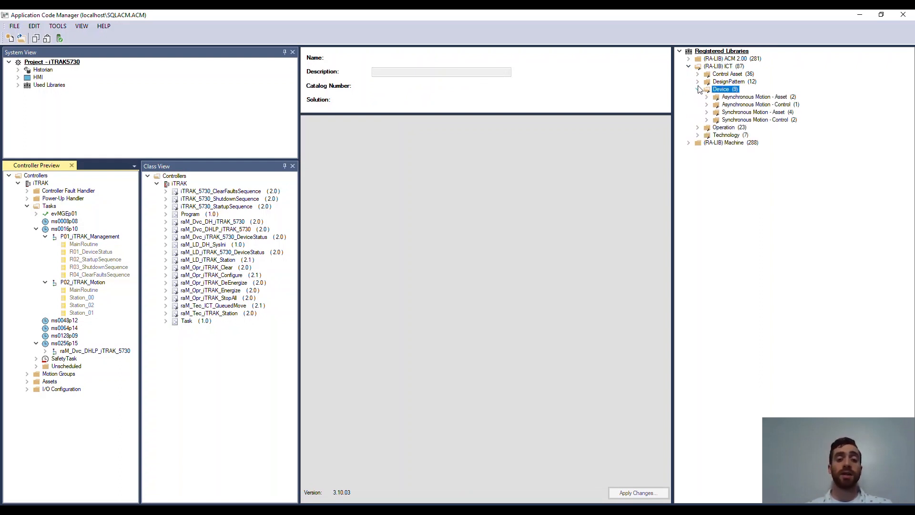
pyautogui.click(698, 74)
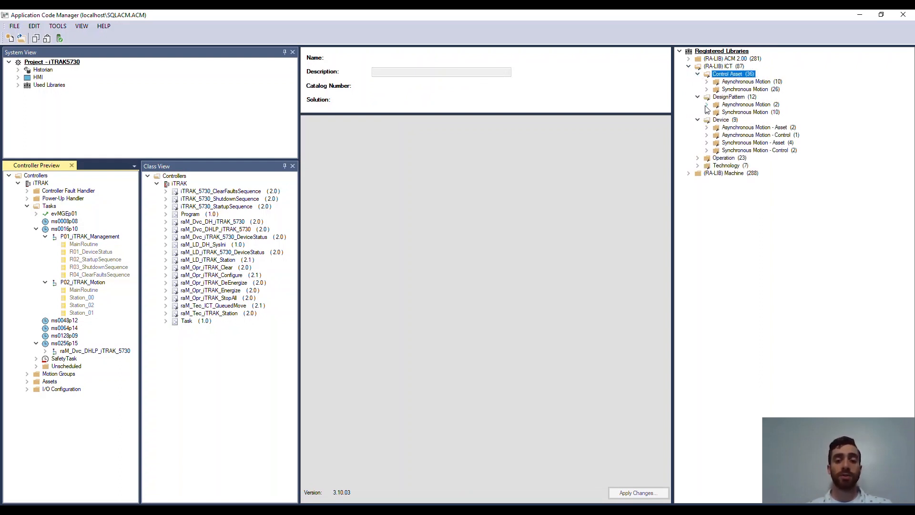
pyautogui.click(697, 158)
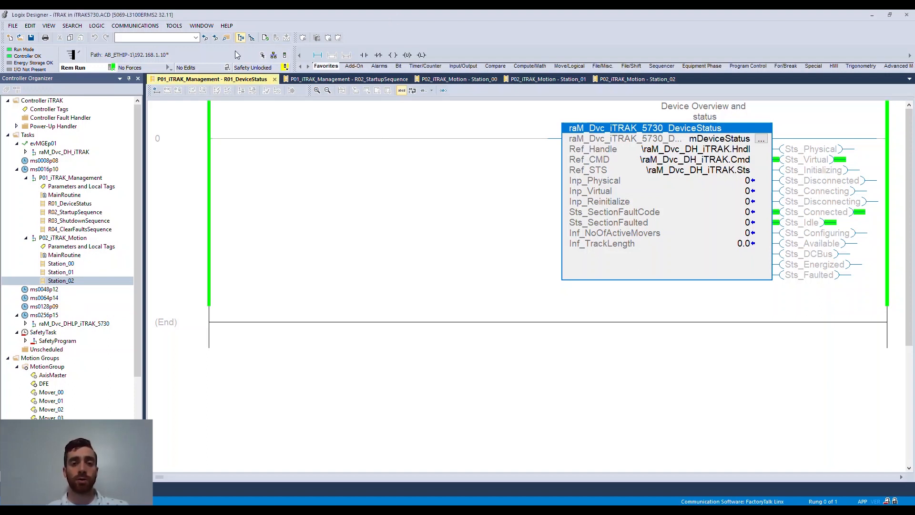
pyautogui.moveTo(129, 144)
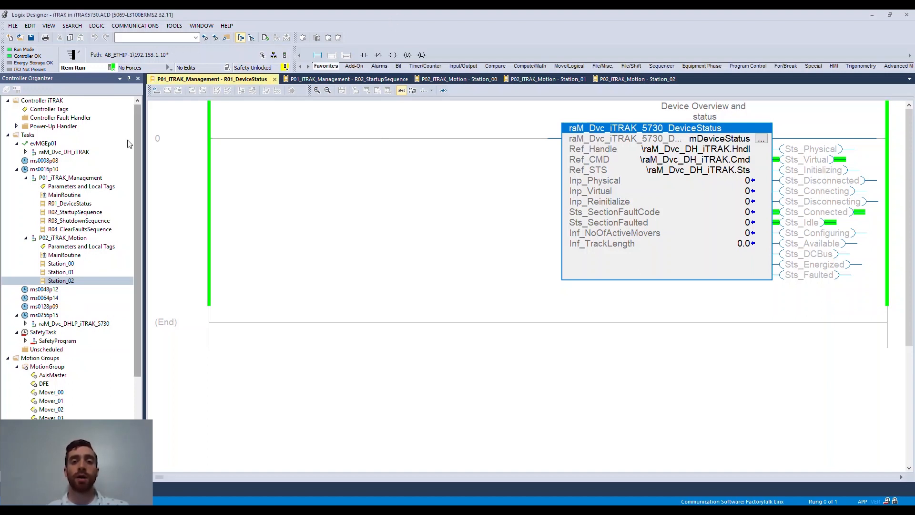
# Step: View the R01_DeviceStatus routine under P01_iTRAK_Management, then move to R02_StartupSequence
pyautogui.click(70, 203)
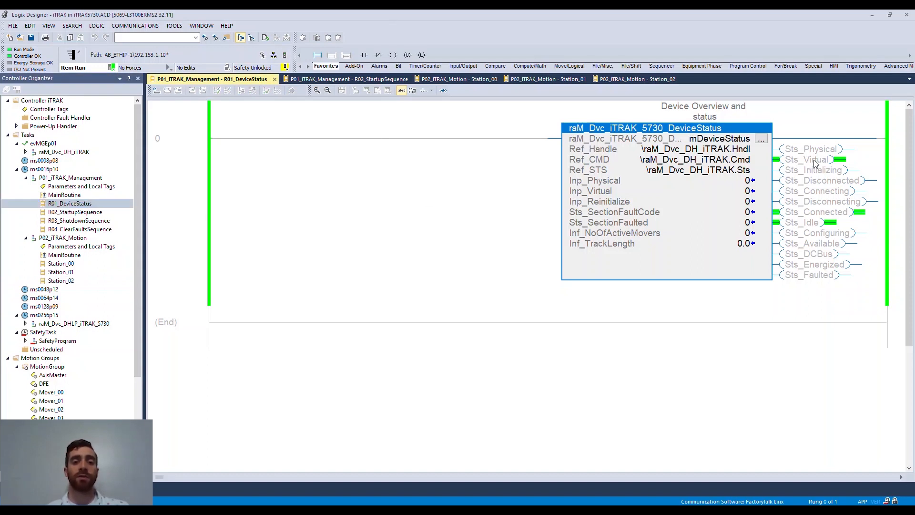
pyautogui.click(688, 180)
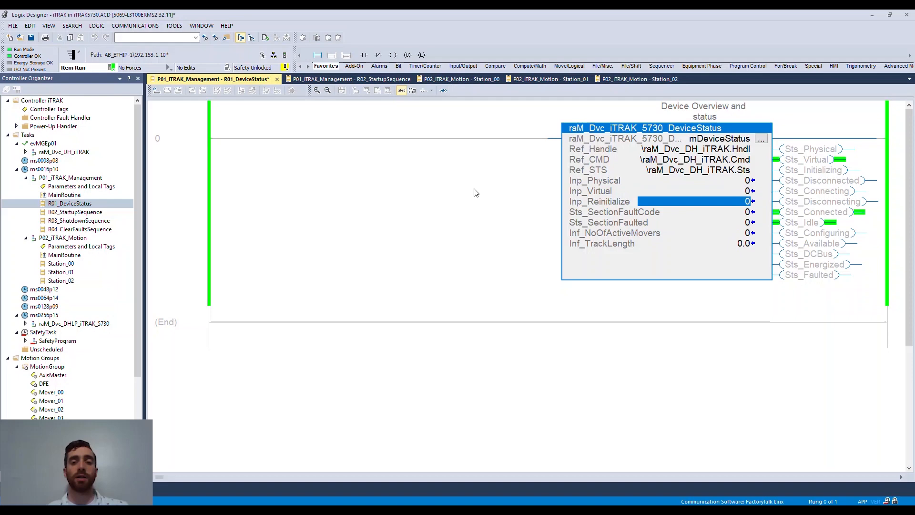
pyautogui.click(74, 211)
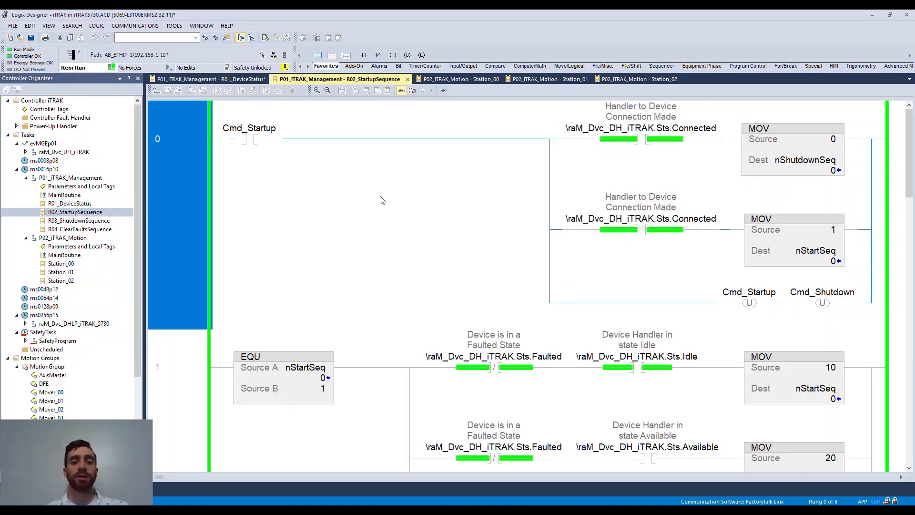
# Step: Select the Cmd_Startup contact in rung 0 of R02_StartupSequence showing nStartSeq at 999
pyautogui.scroll(-3)
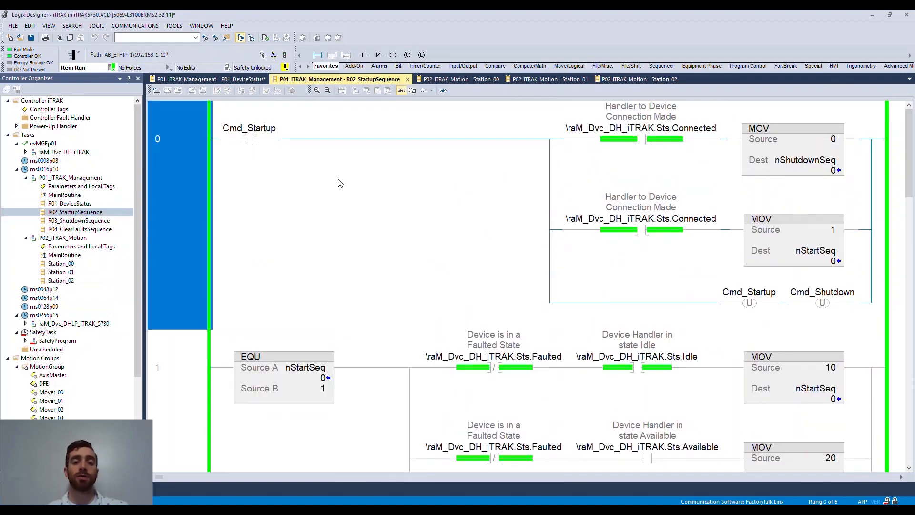
pyautogui.click(248, 138)
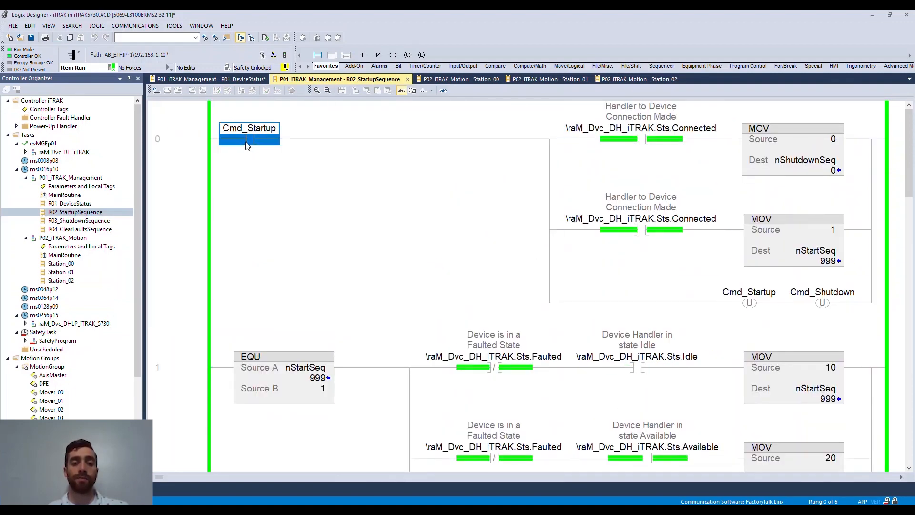
pyautogui.moveTo(311, 174)
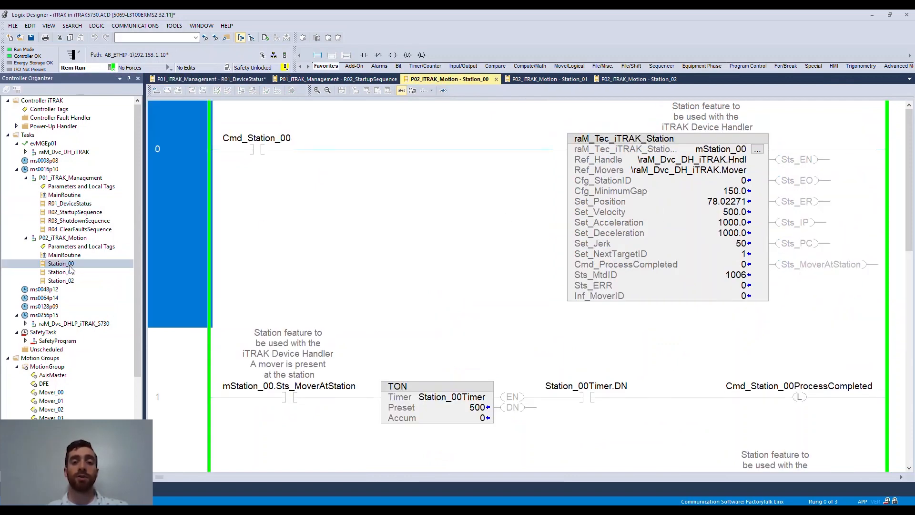
# Step: Review the Station_00, Station_02 and Station_01 routines, ending on Station_01 with its timer counting
pyautogui.click(256, 149)
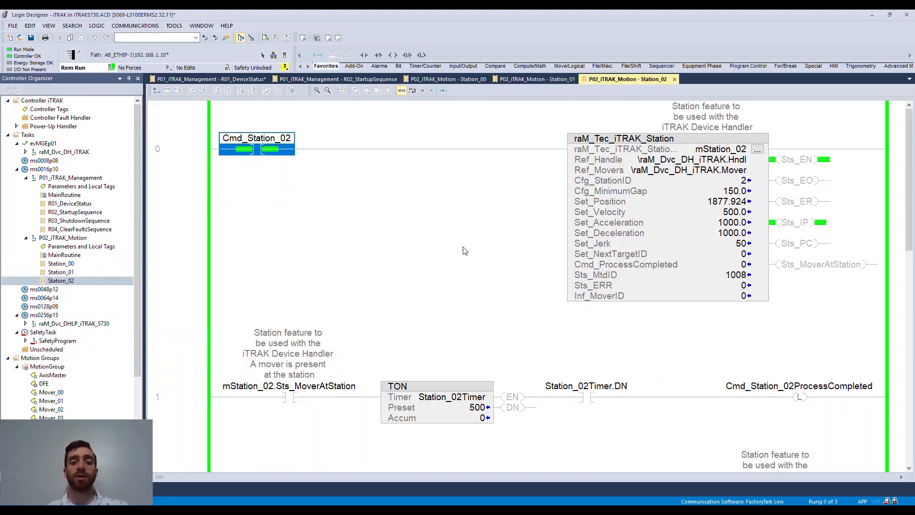
pyautogui.scroll(-3)
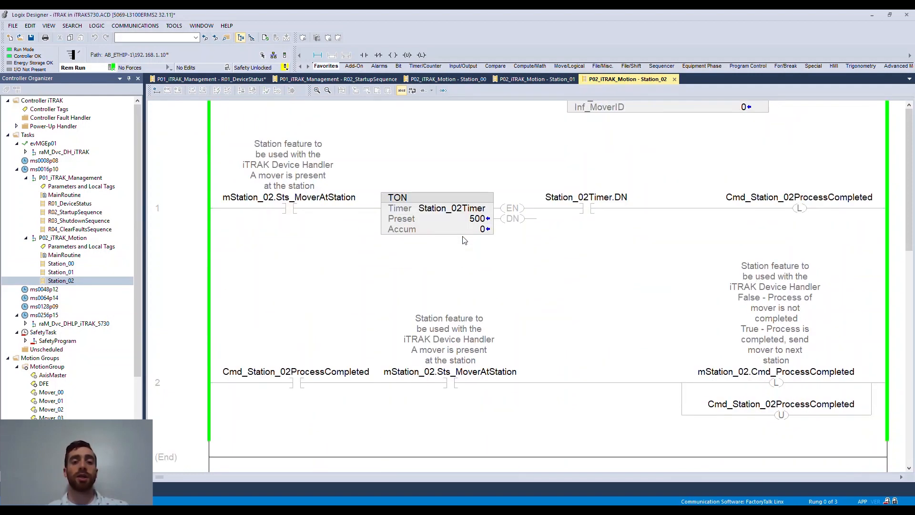
pyautogui.moveTo(466, 161)
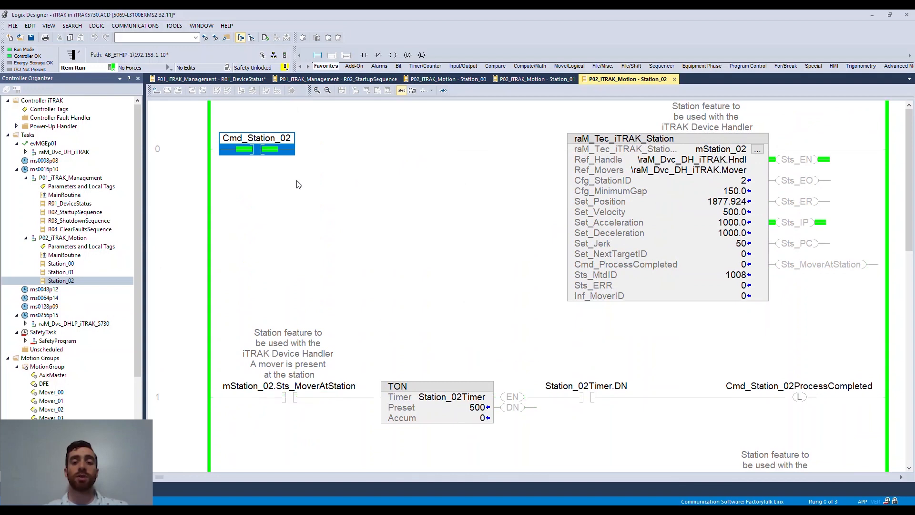
pyautogui.moveTo(533, 79)
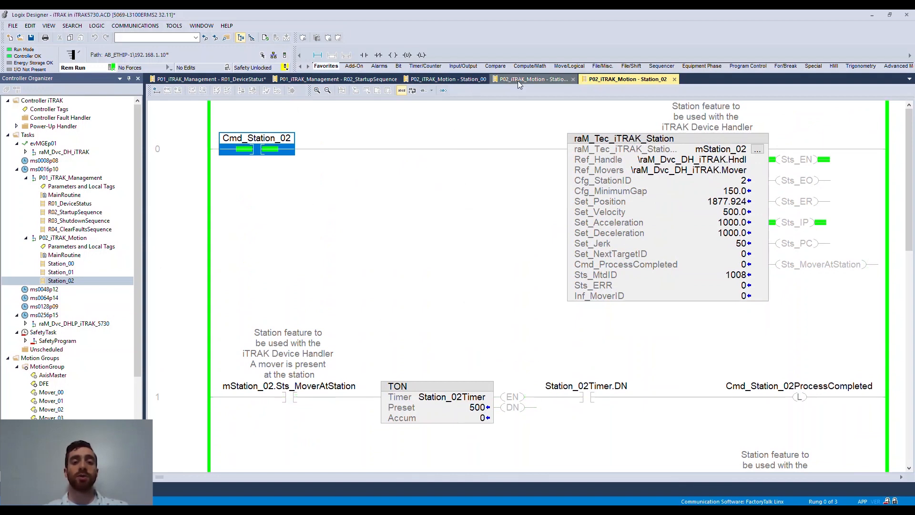
pyautogui.click(531, 79)
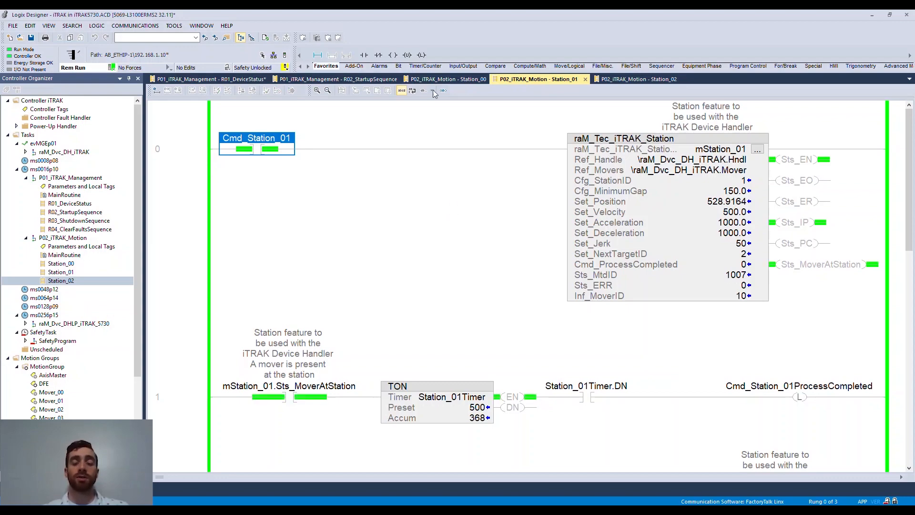
pyautogui.click(446, 79)
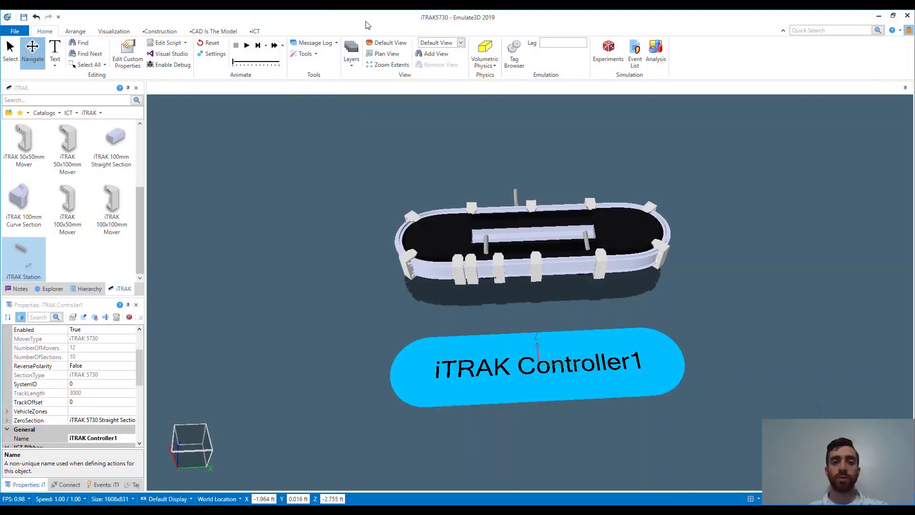
pyautogui.moveTo(514, 53)
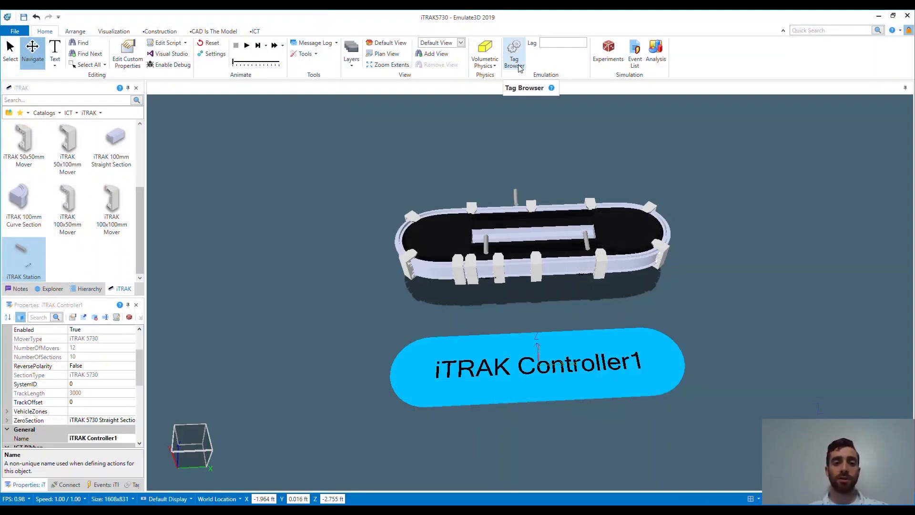
# Step: Import iTRAK5730_Tags.xlsx into the Tag Browser and connect the EIP server to the controller
pyautogui.click(514, 52)
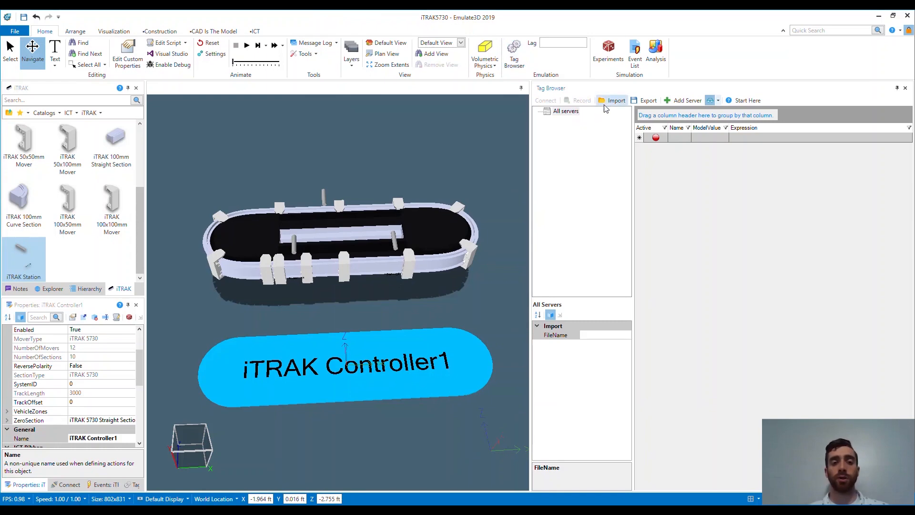
pyautogui.click(616, 100)
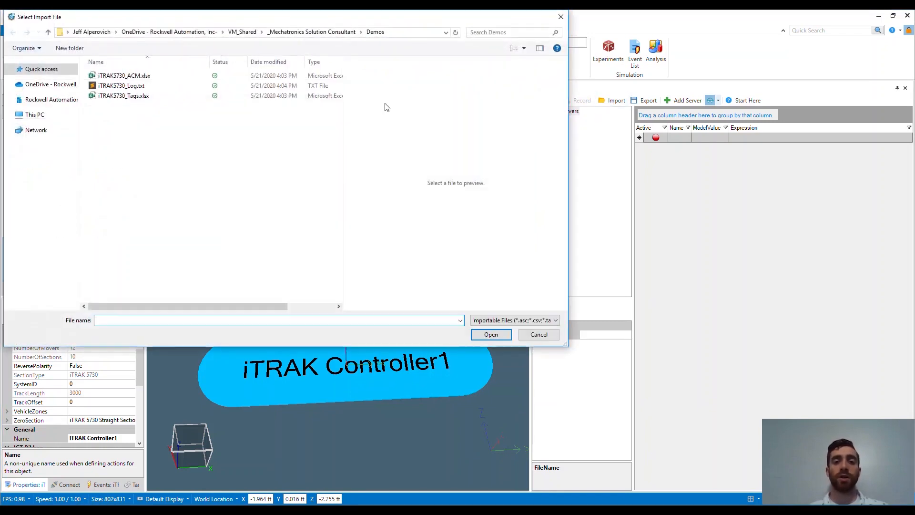
pyautogui.click(538, 334)
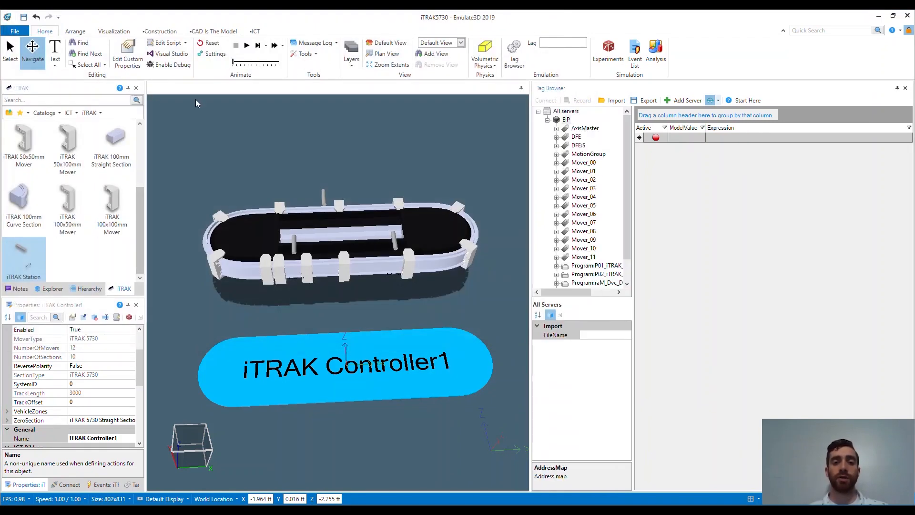
pyautogui.click(544, 100)
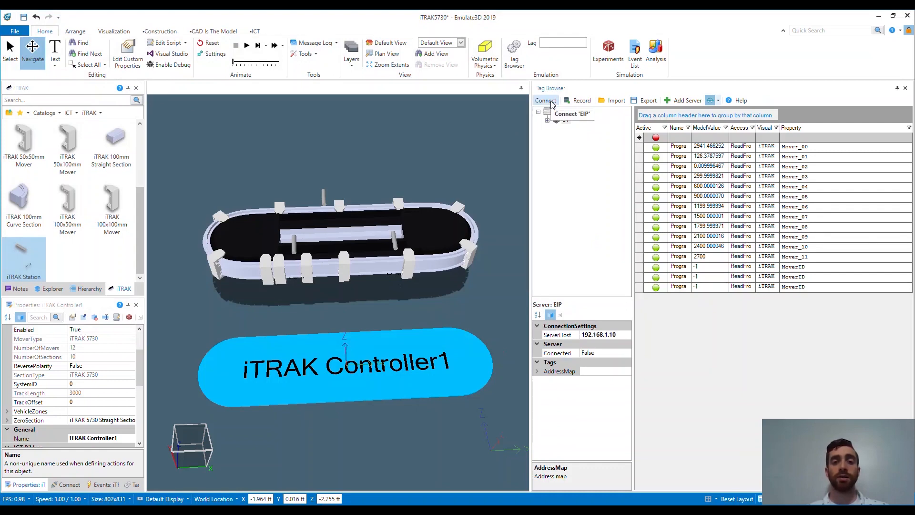
pyautogui.click(545, 101)
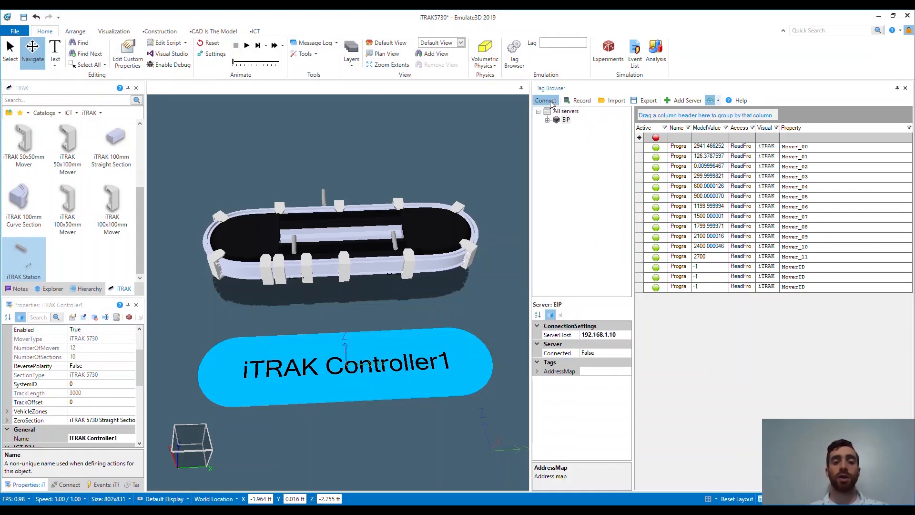
pyautogui.click(545, 100)
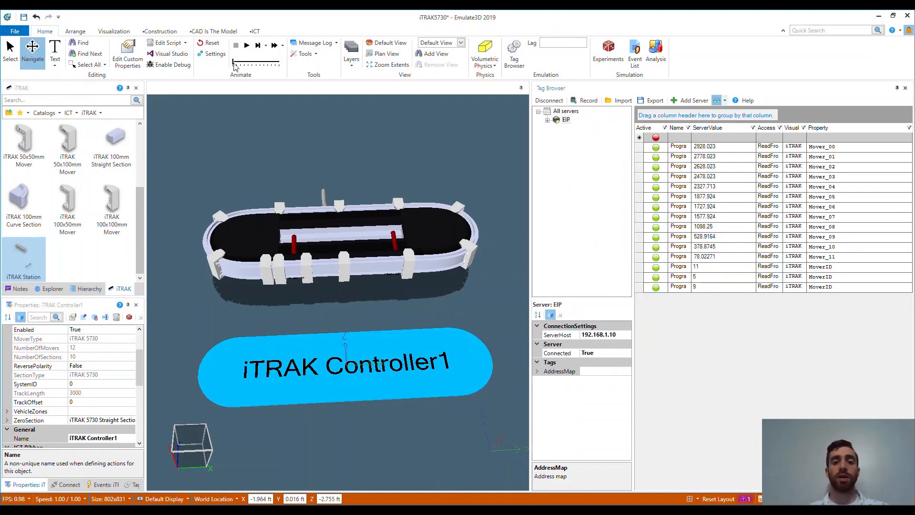
# Step: Play the emulation so the movers run the oval track, viewing the track up close
pyautogui.click(245, 45)
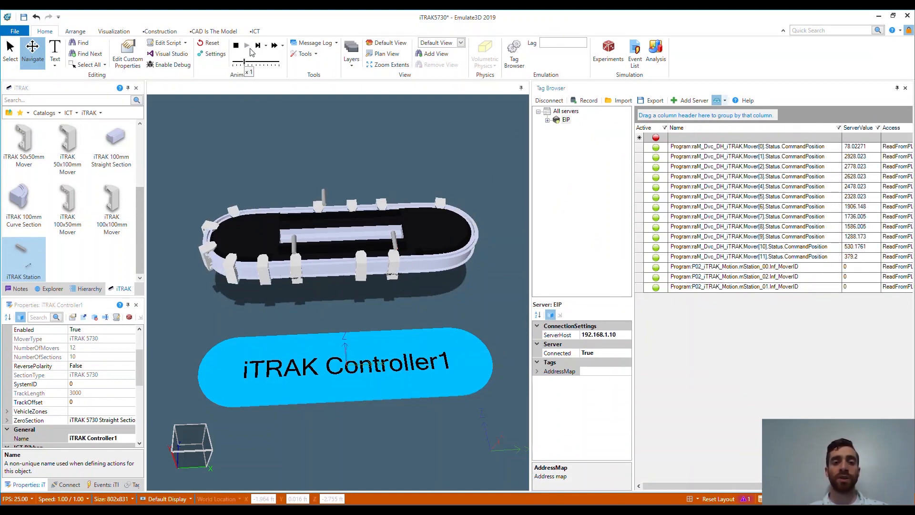
pyautogui.click(235, 45)
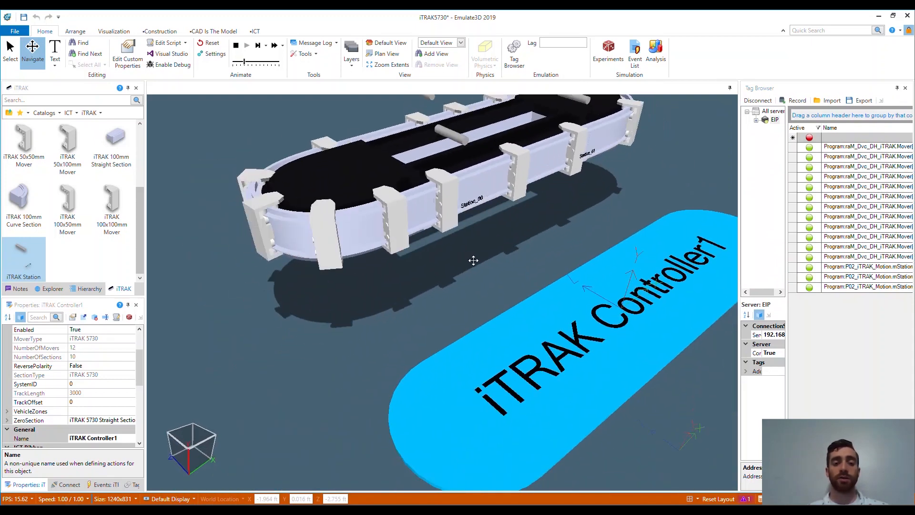
pyautogui.moveTo(473, 259); pyautogui.dragTo(342, 137)
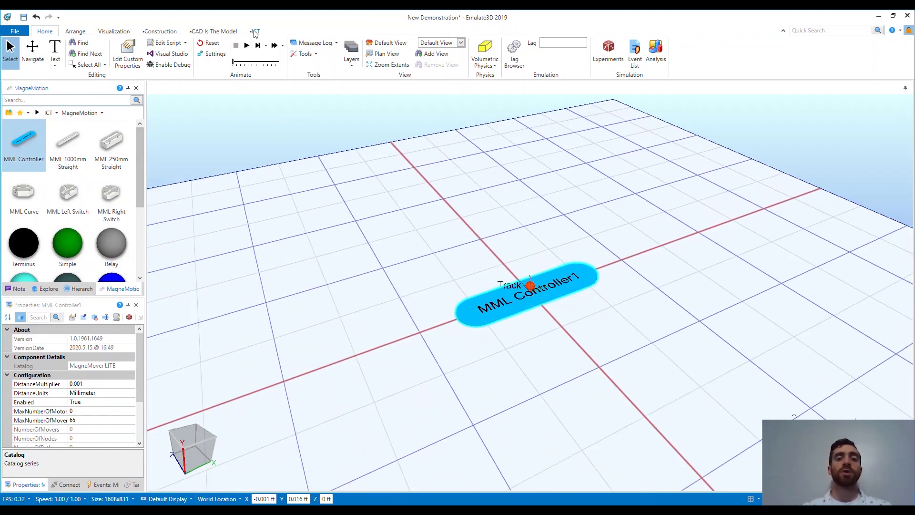
# Step: Import the MagneMover LITE track layout via the ICT Track Configuration and inspect its loops
pyautogui.click(256, 31)
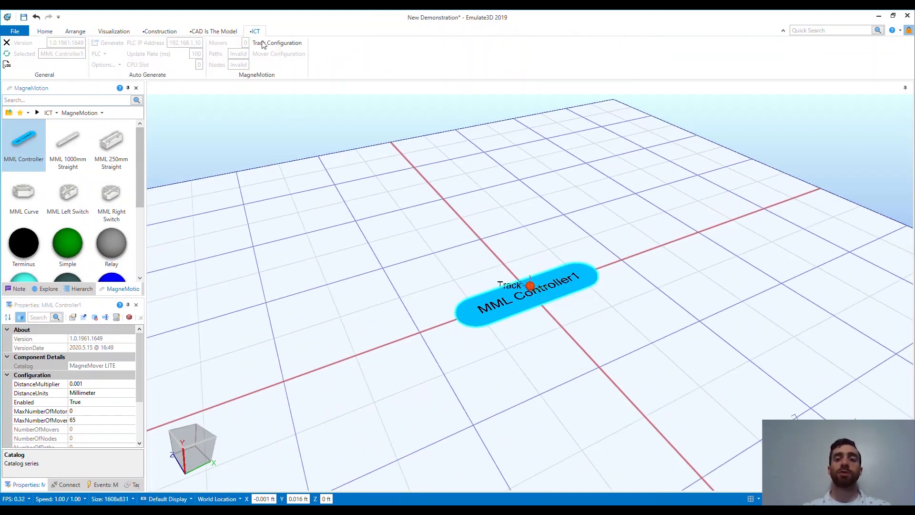
pyautogui.click(277, 43)
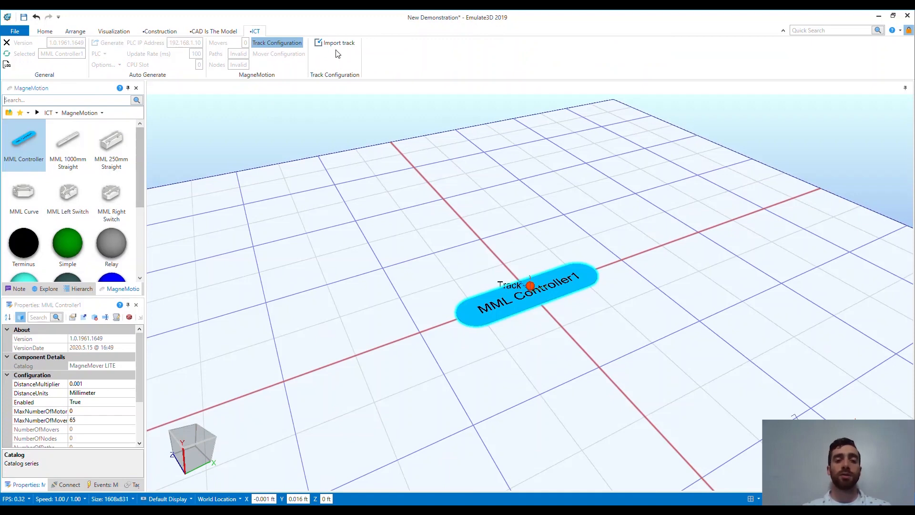
pyautogui.click(338, 43)
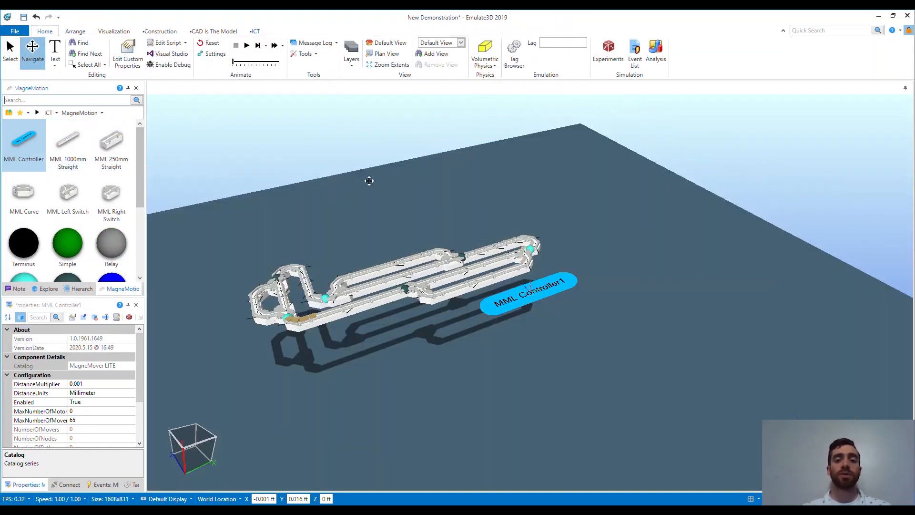
pyautogui.moveTo(369, 182); pyautogui.dragTo(513, 347)
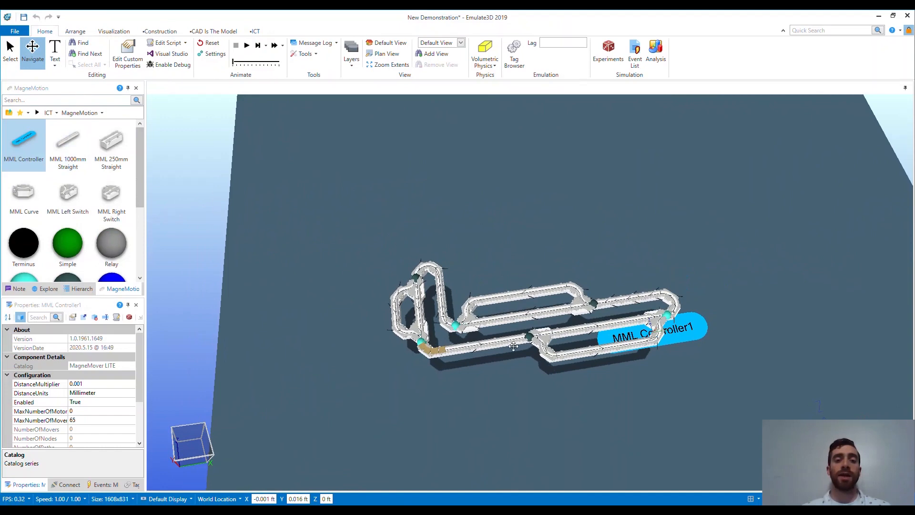